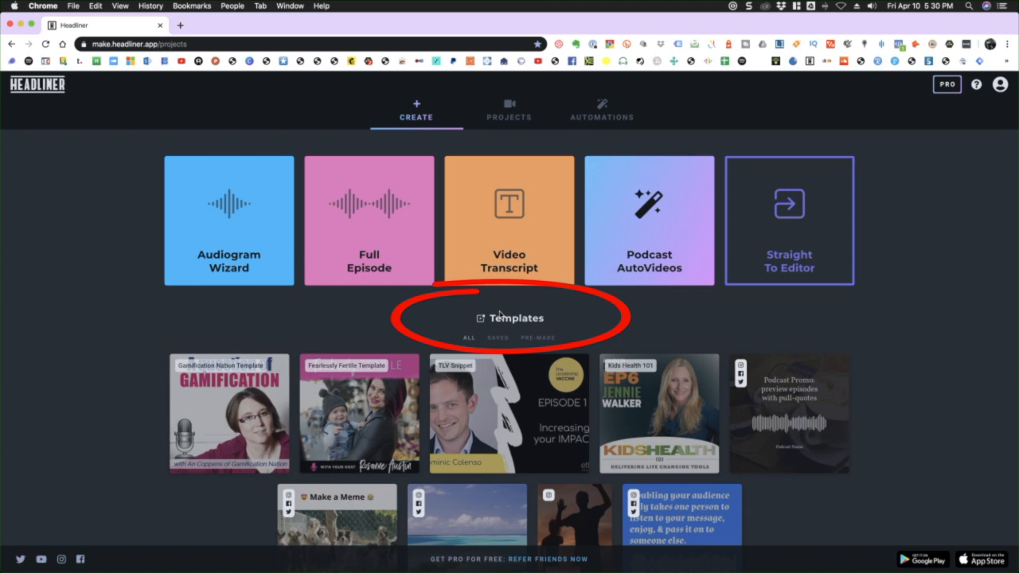
pyautogui.moveTo(554, 323)
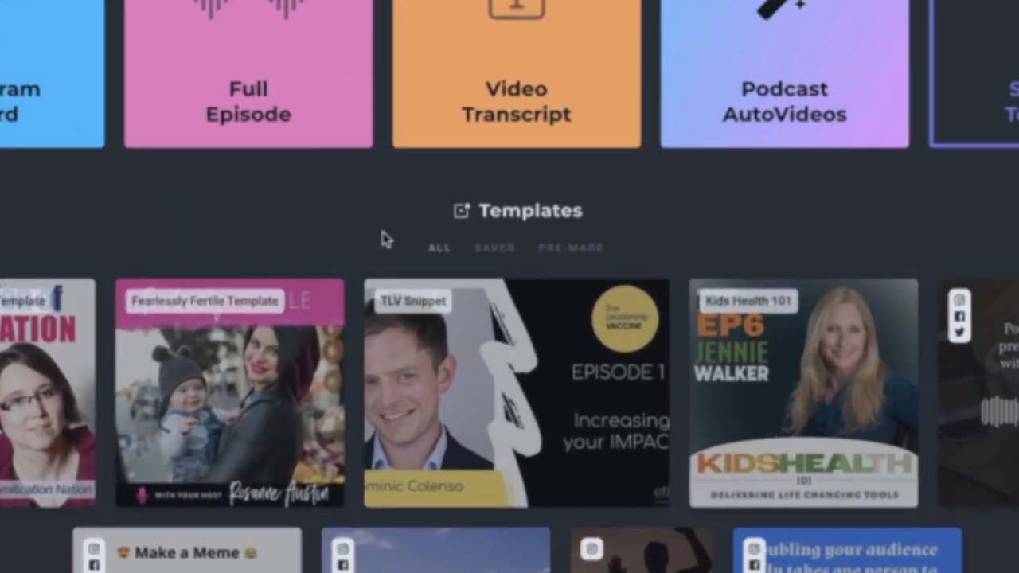
# Step: Scroll the template gallery and filter it to show only the pre-made templates
pyautogui.scroll(-3)
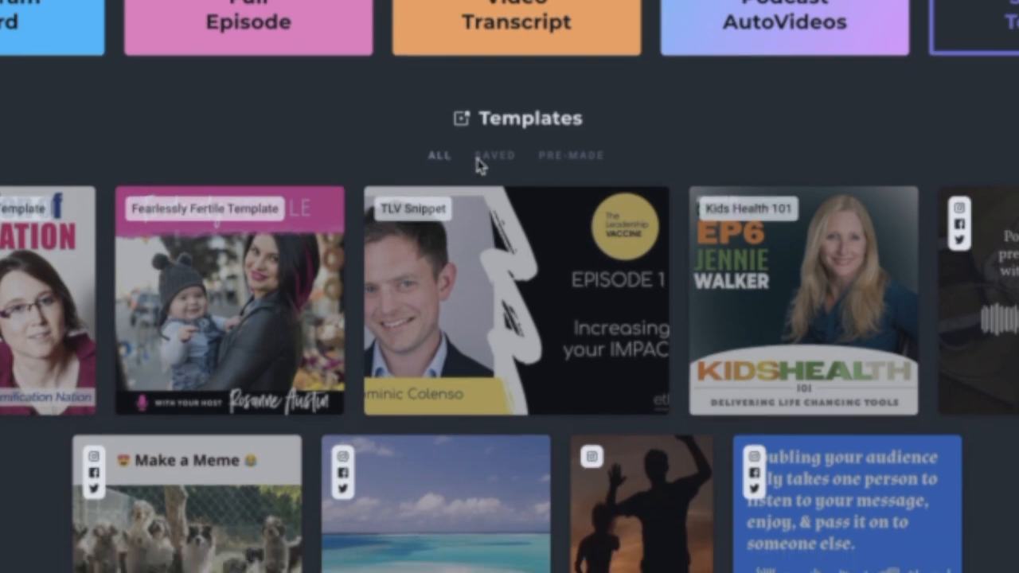
pyautogui.scroll(-3)
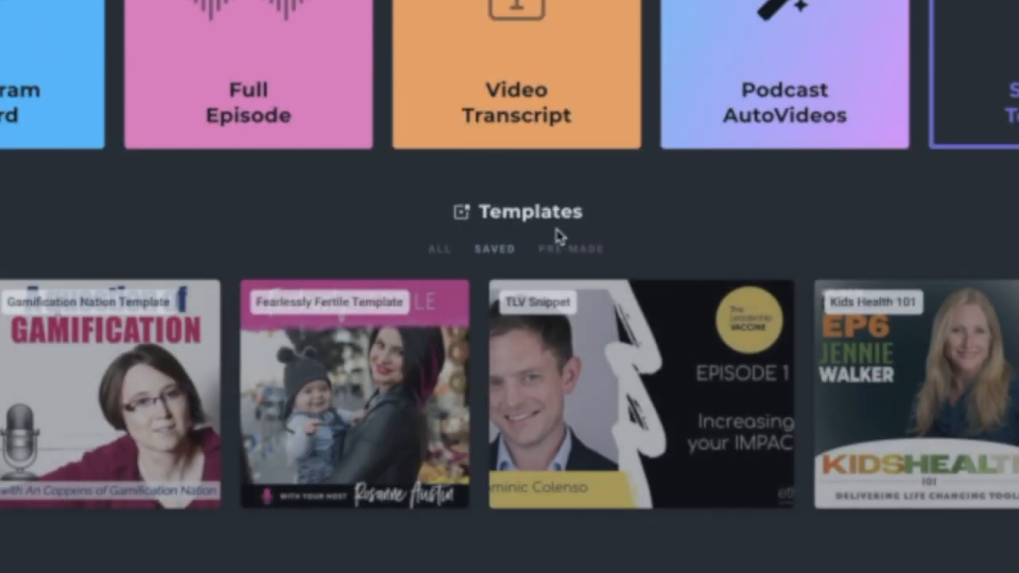
pyautogui.click(570, 248)
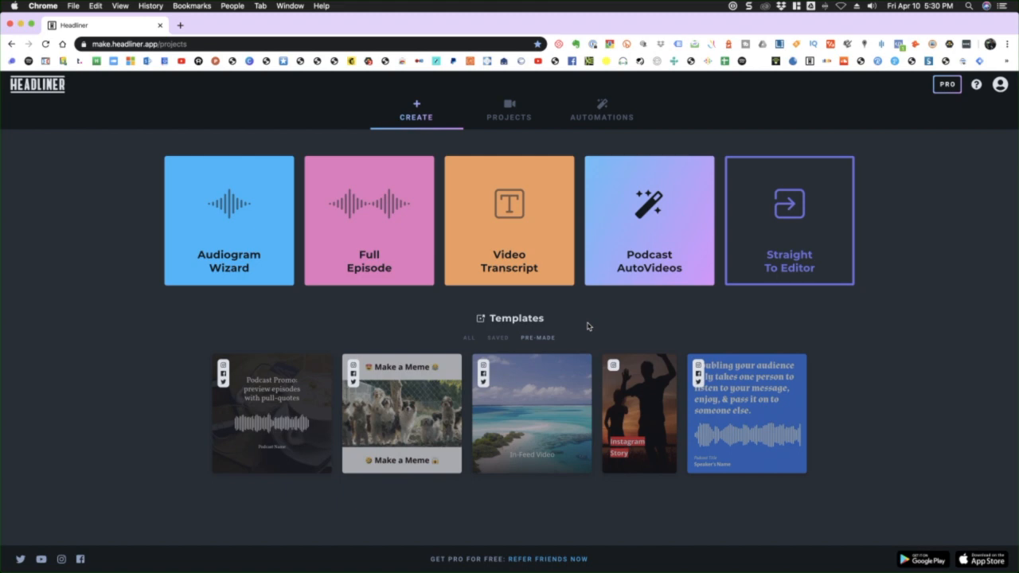
pyautogui.moveTo(360, 331)
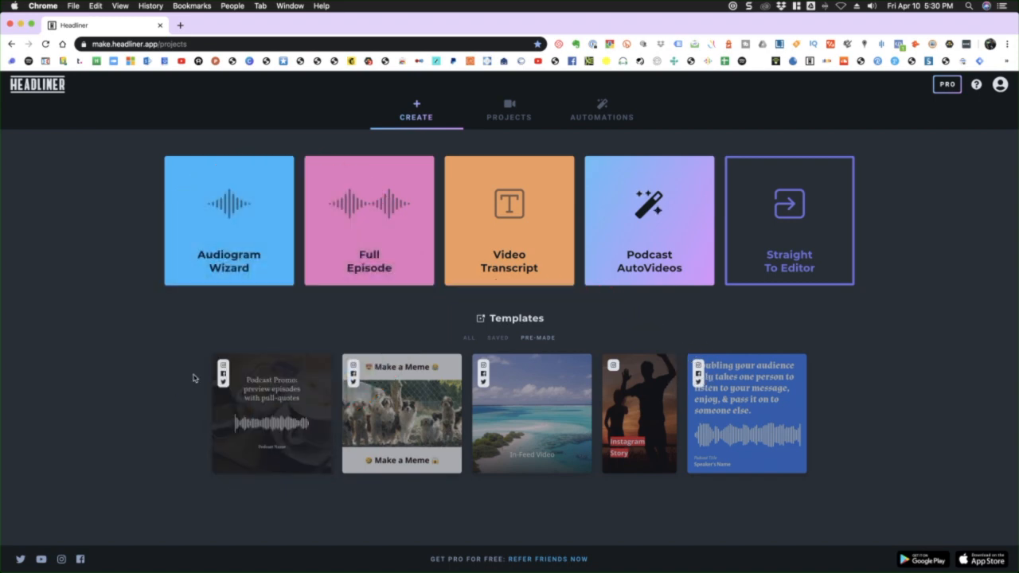
pyautogui.moveTo(213, 388)
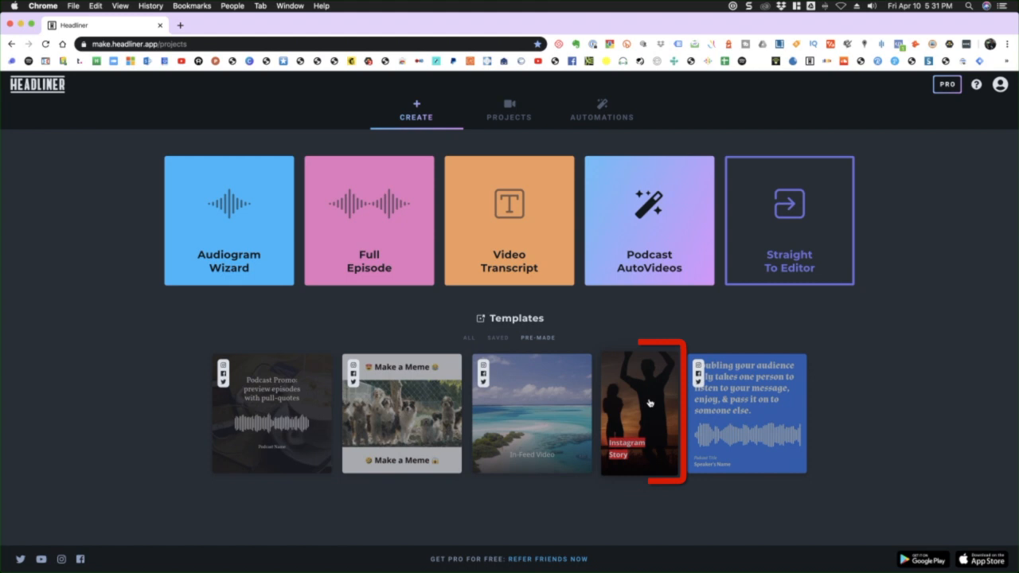
pyautogui.moveTo(647, 430)
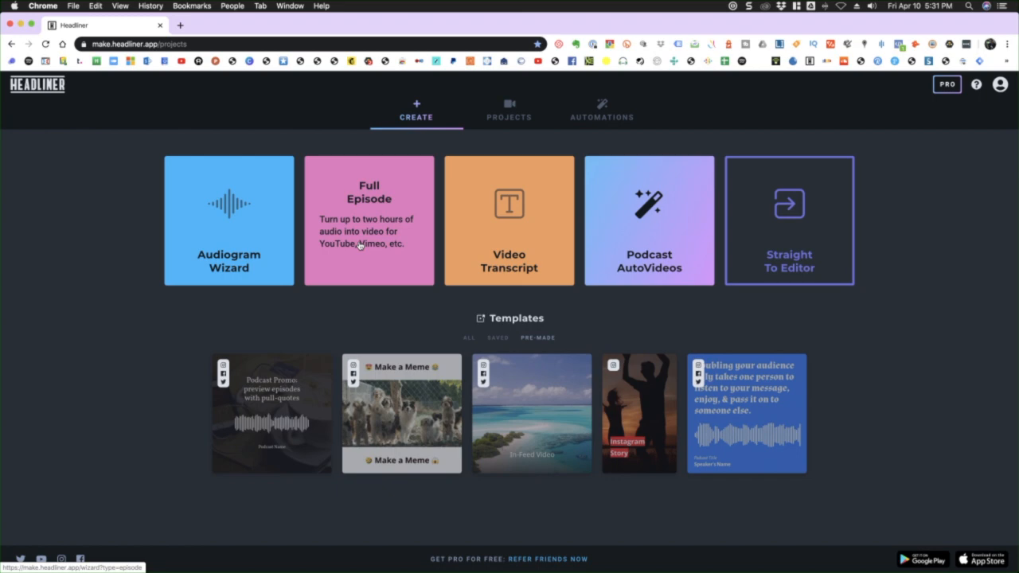
pyautogui.moveTo(392, 272)
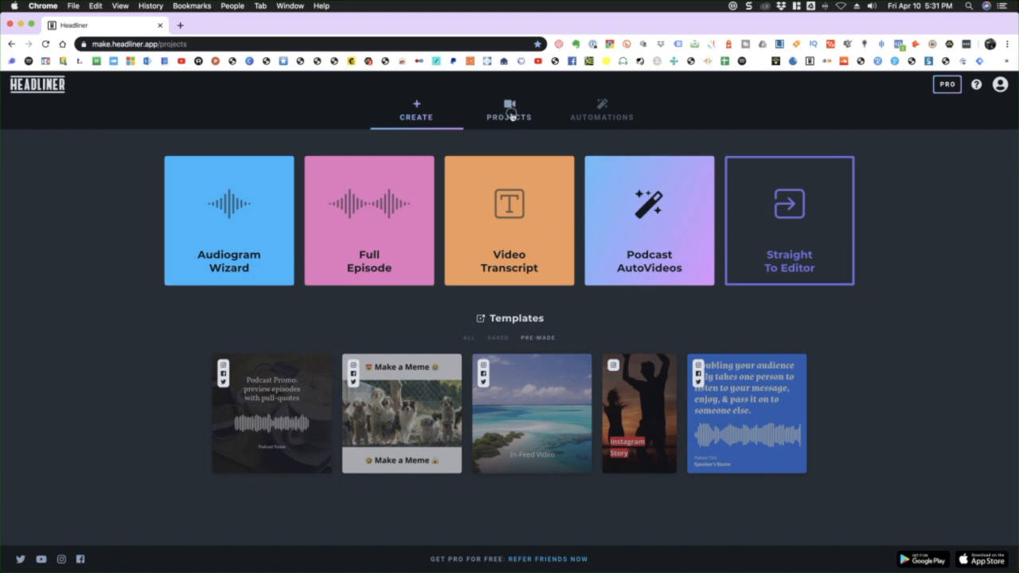
# Step: From the Projects list, load the 'EP01 Headliner Series - How to use audiogram wizard' project into the editor
pyautogui.click(507, 109)
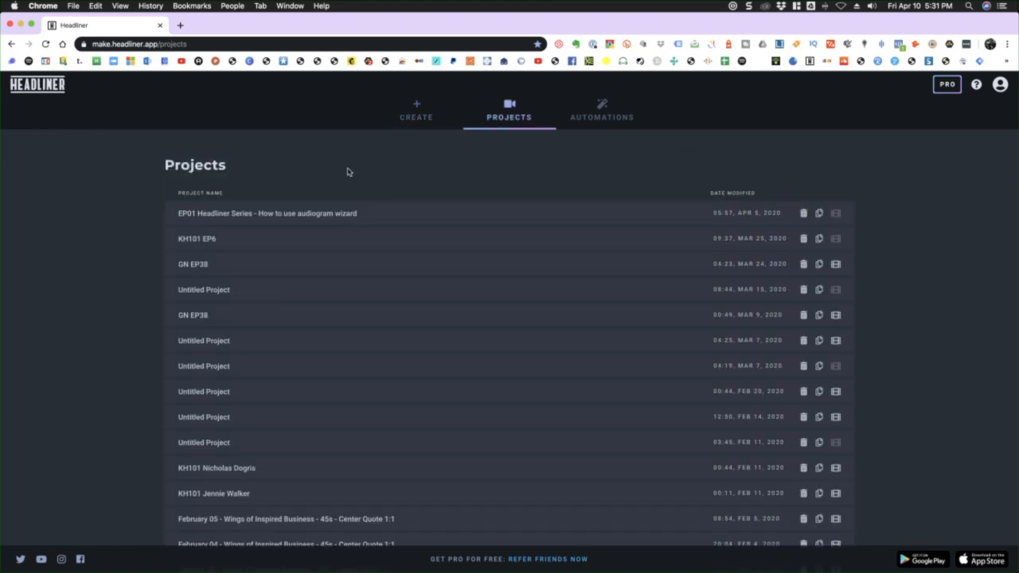
pyautogui.moveTo(121, 246)
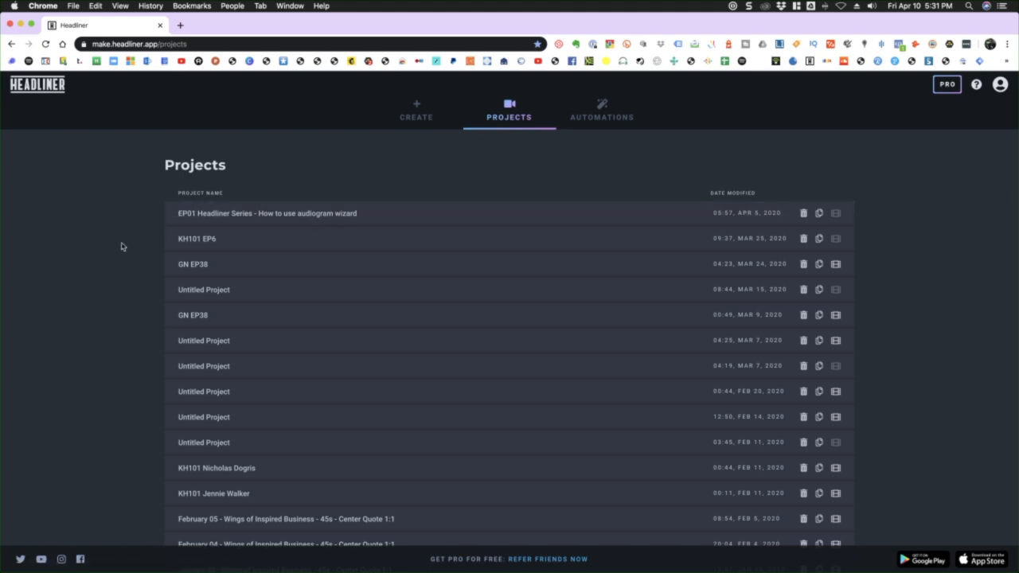
pyautogui.moveTo(119, 249)
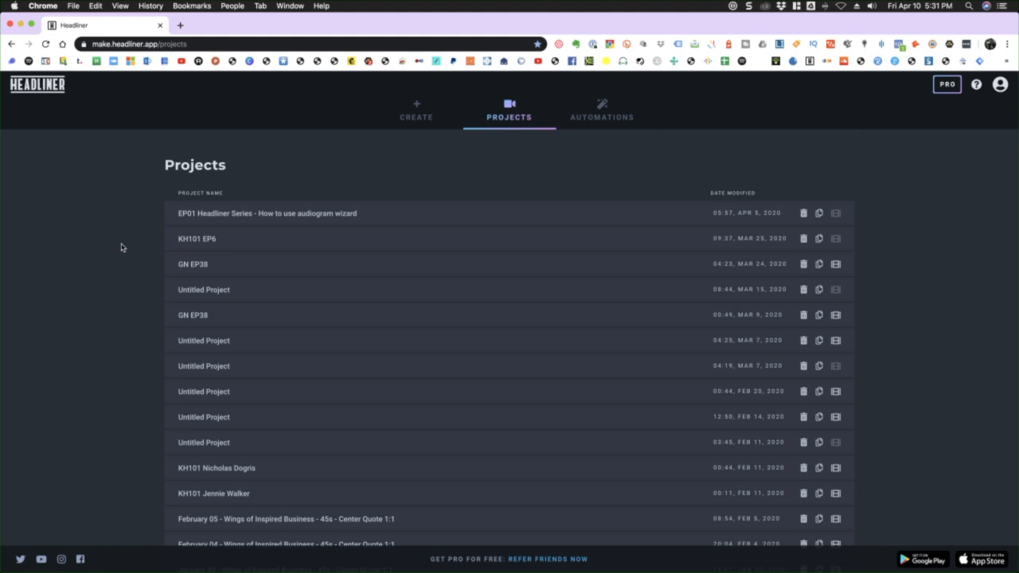
pyautogui.moveTo(151, 231)
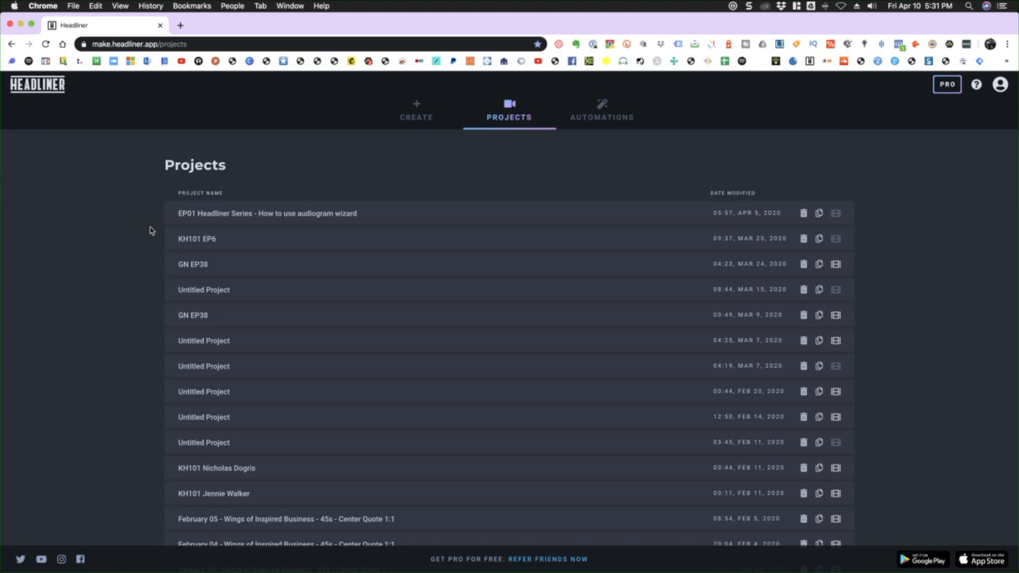
pyautogui.moveTo(203, 213)
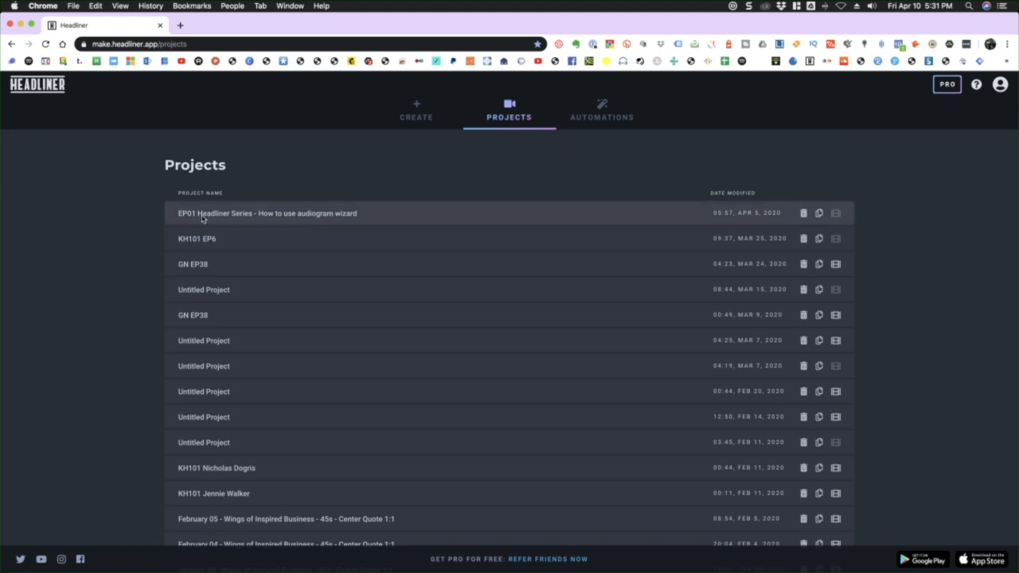
pyautogui.click(267, 212)
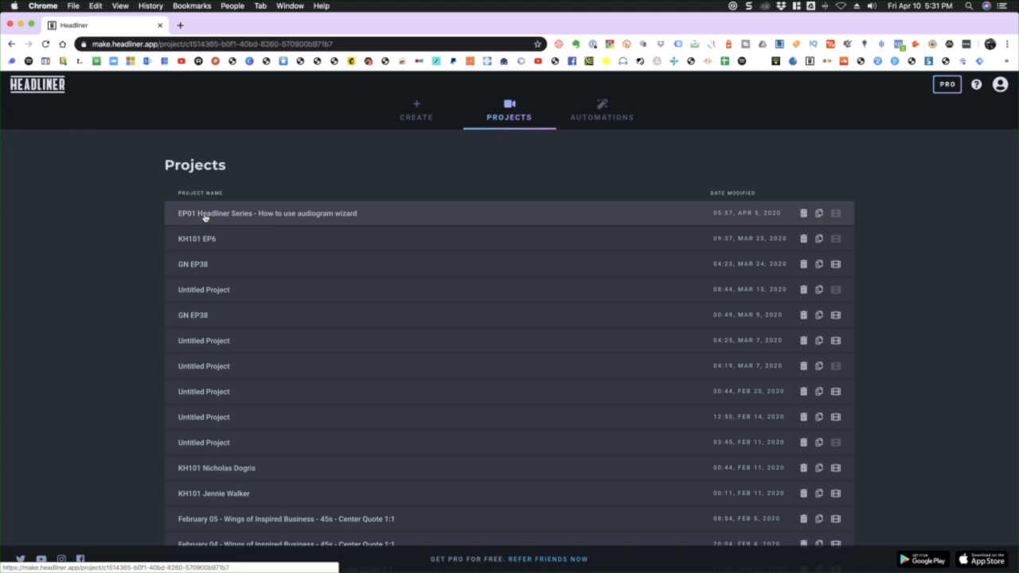
pyautogui.click(266, 213)
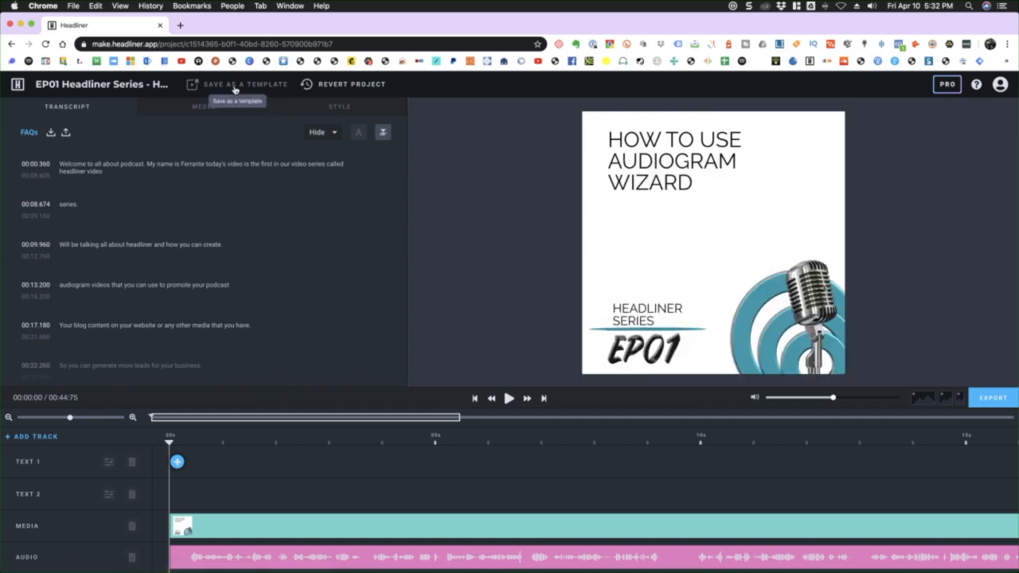
# Step: Save the EP01 project as 'Headliner Series Template' and go back to the Headliner home page
pyautogui.click(246, 84)
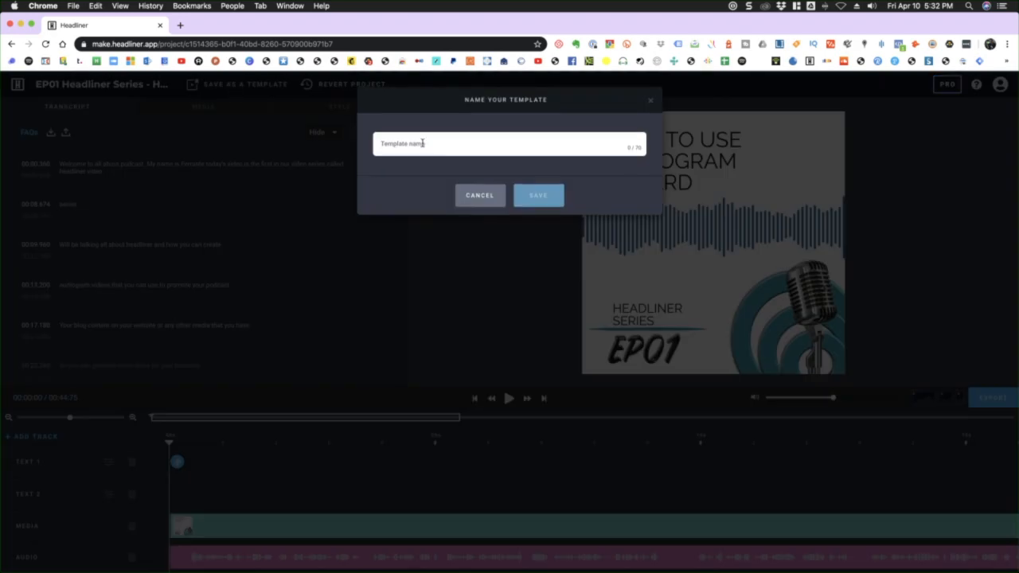
pyautogui.write('Headliner Series Template')
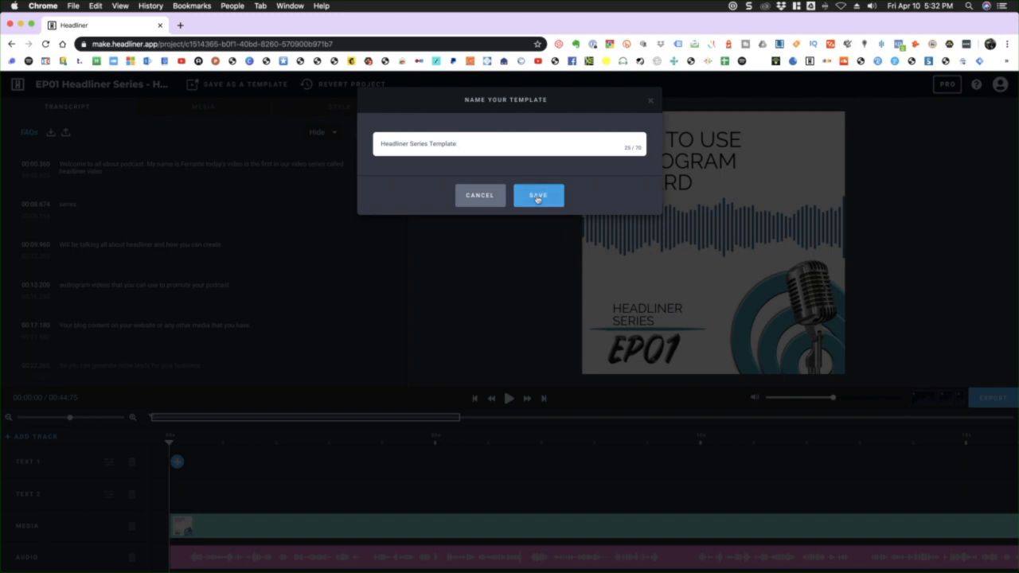
pyautogui.click(539, 195)
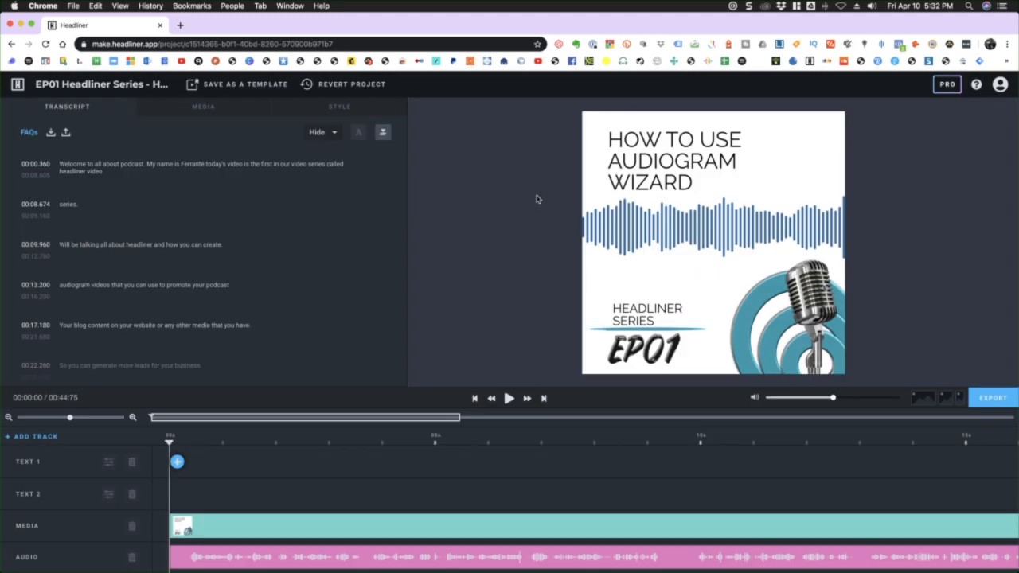
pyautogui.click(245, 84)
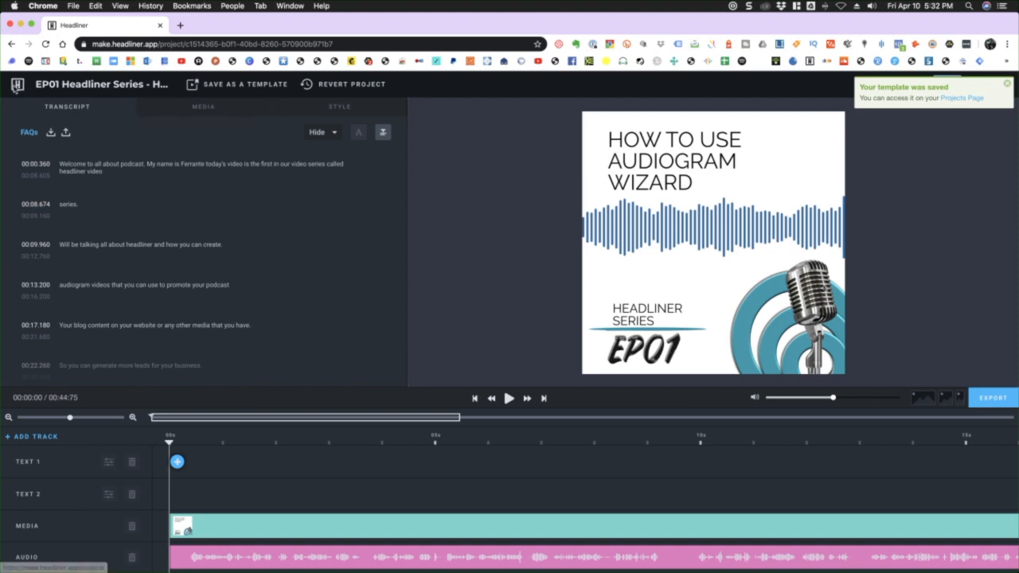
pyautogui.click(14, 84)
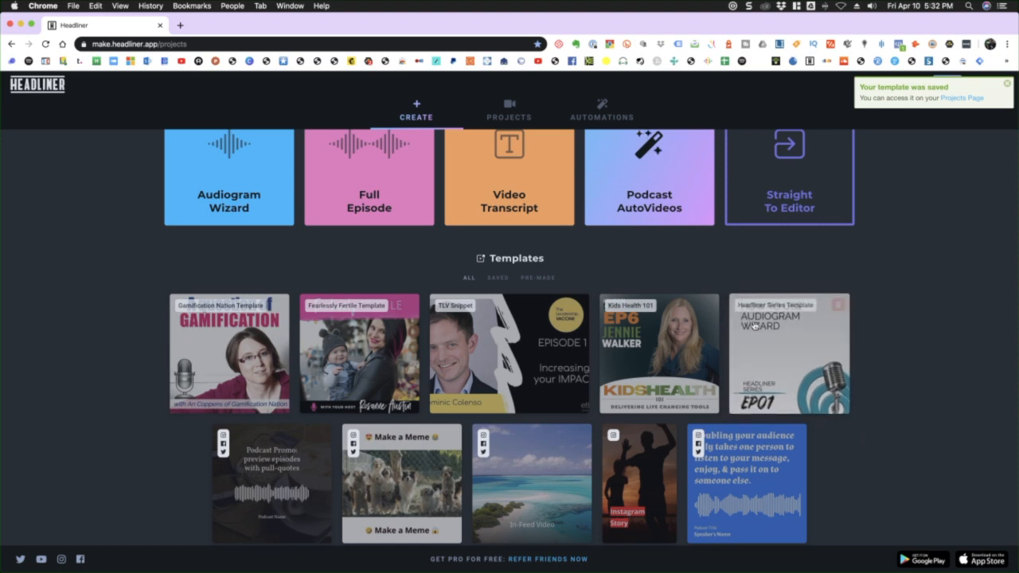
# Step: Start a new untitled project from the Headliner Series Template thumbnail
pyautogui.click(789, 353)
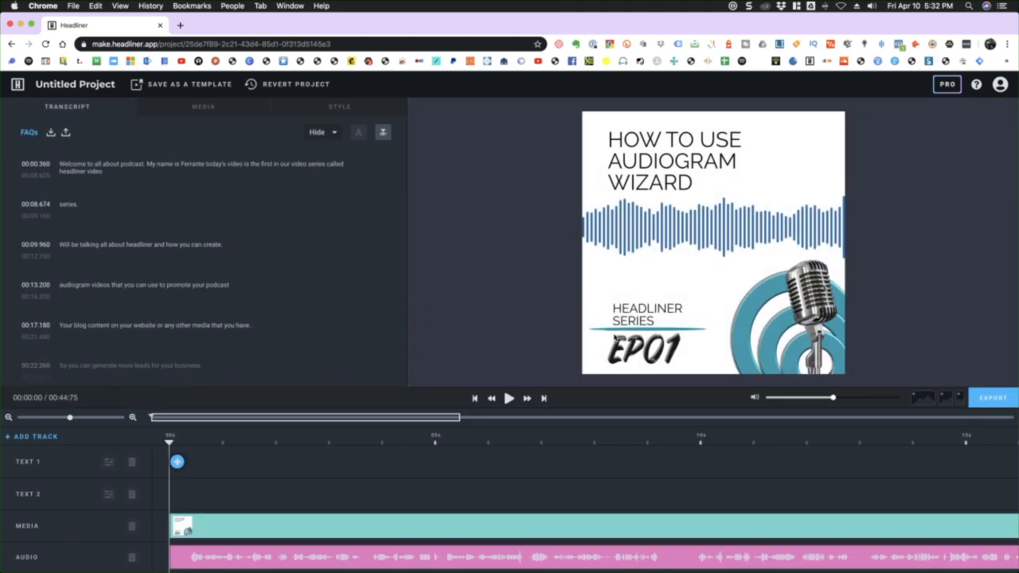
pyautogui.moveTo(394, 445)
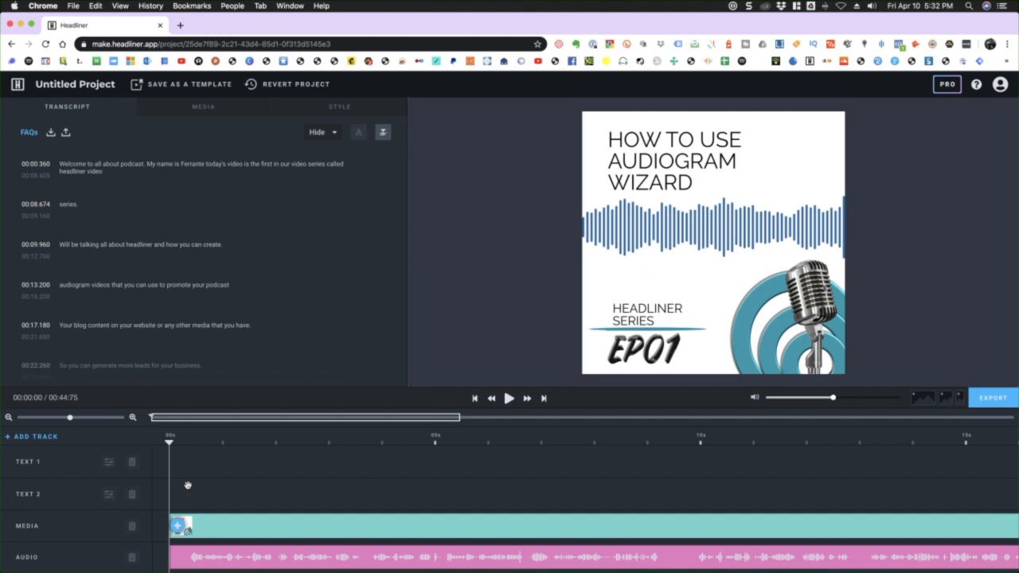
pyautogui.moveTo(46, 439)
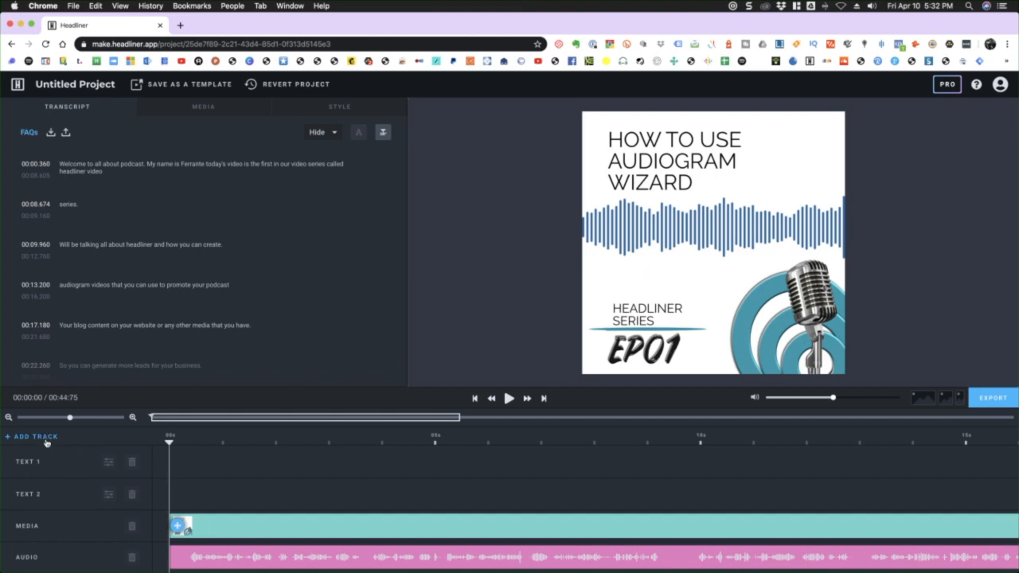
pyautogui.moveTo(218, 559)
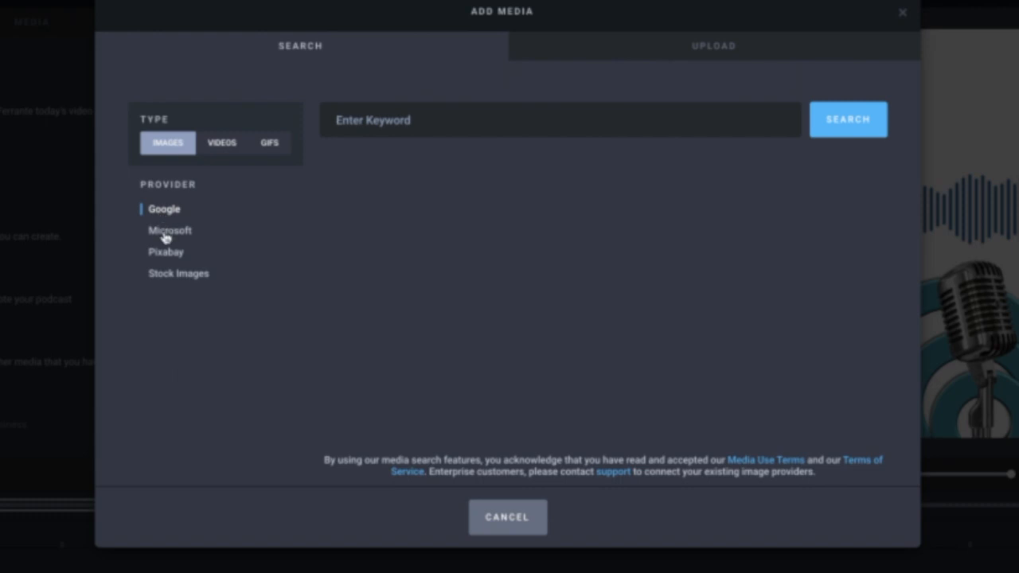
# Step: Browse Pixabay and Stock image/video sources in Add Media, then switch to the Upload options
pyautogui.click(165, 252)
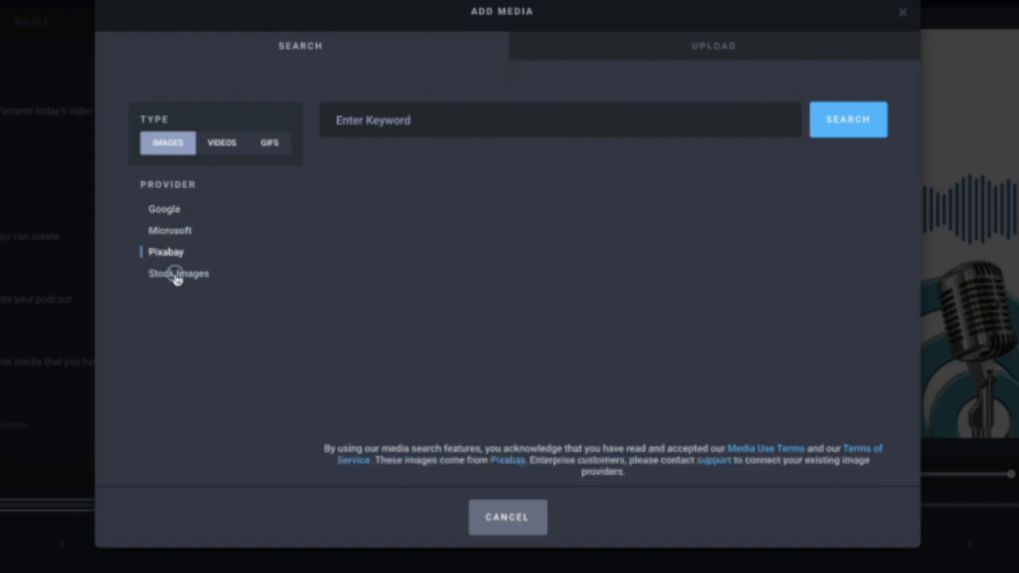
pyautogui.click(177, 273)
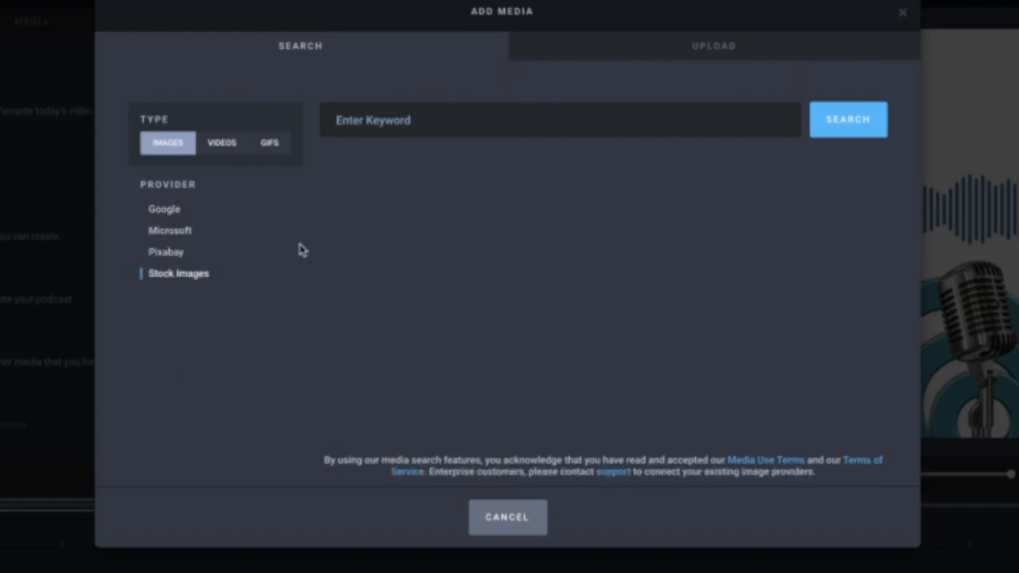
pyautogui.moveTo(225, 147)
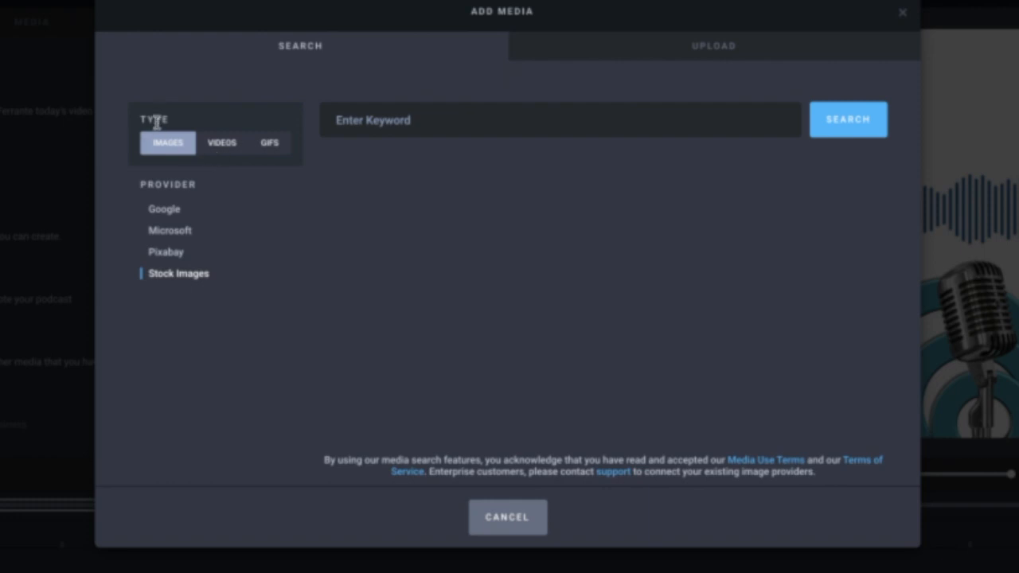
pyautogui.click(221, 142)
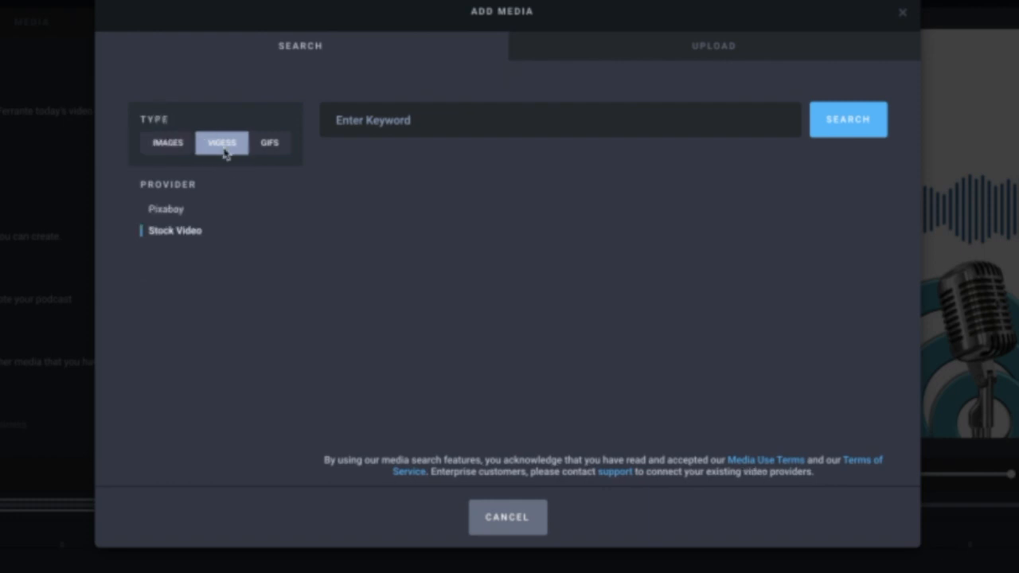
pyautogui.click(167, 142)
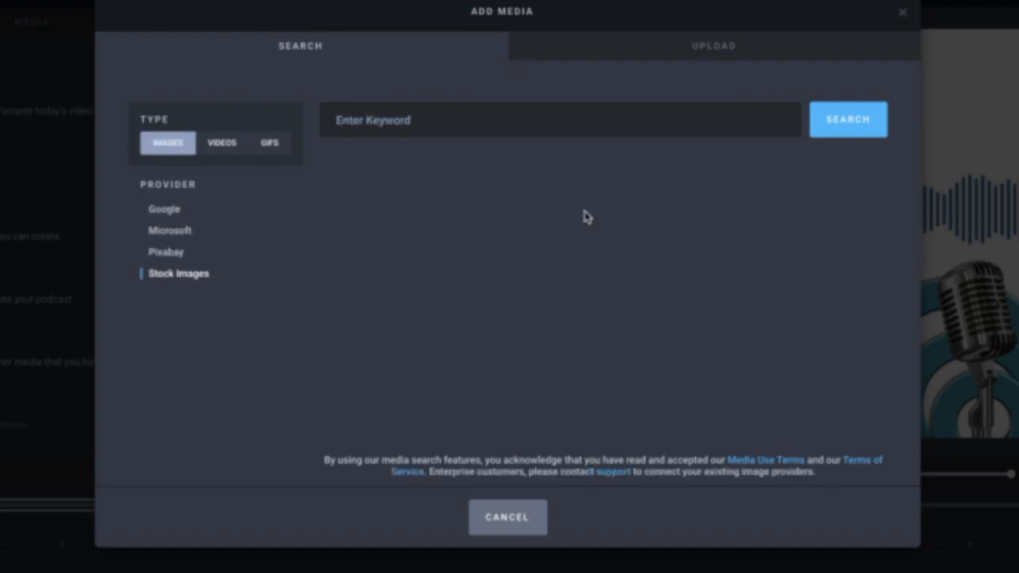
pyautogui.moveTo(683, 71)
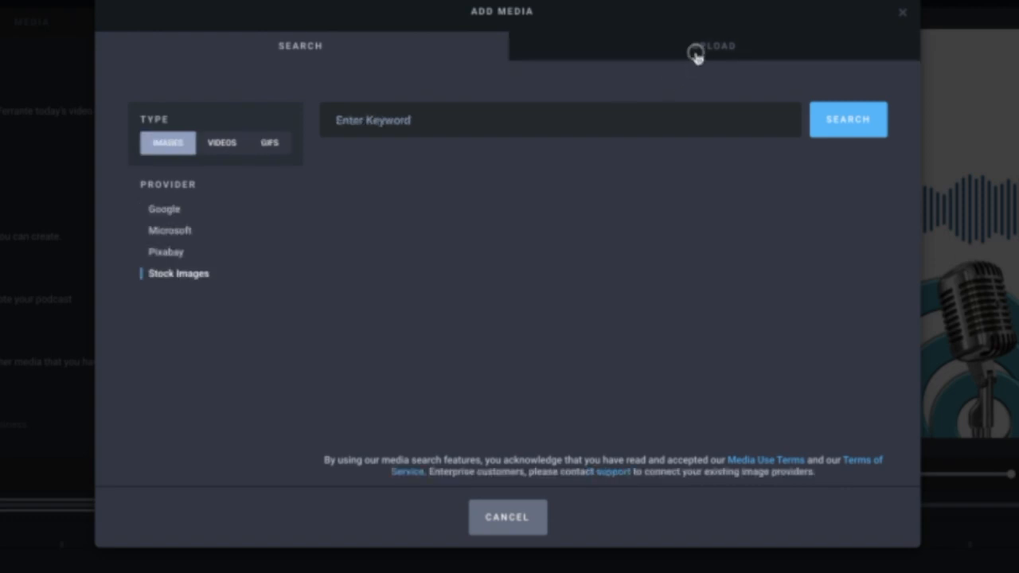
pyautogui.click(710, 49)
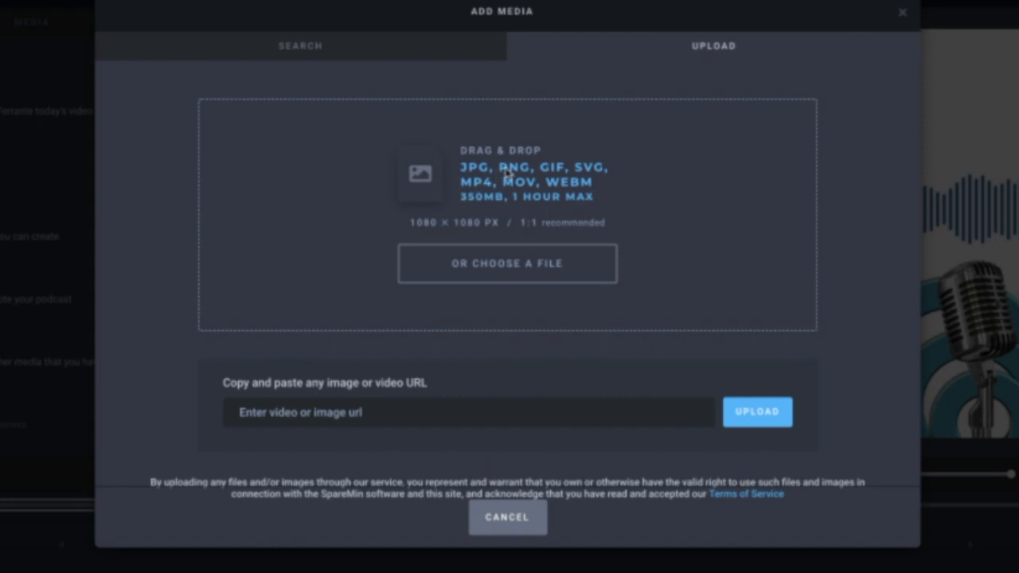
pyautogui.moveTo(430, 238)
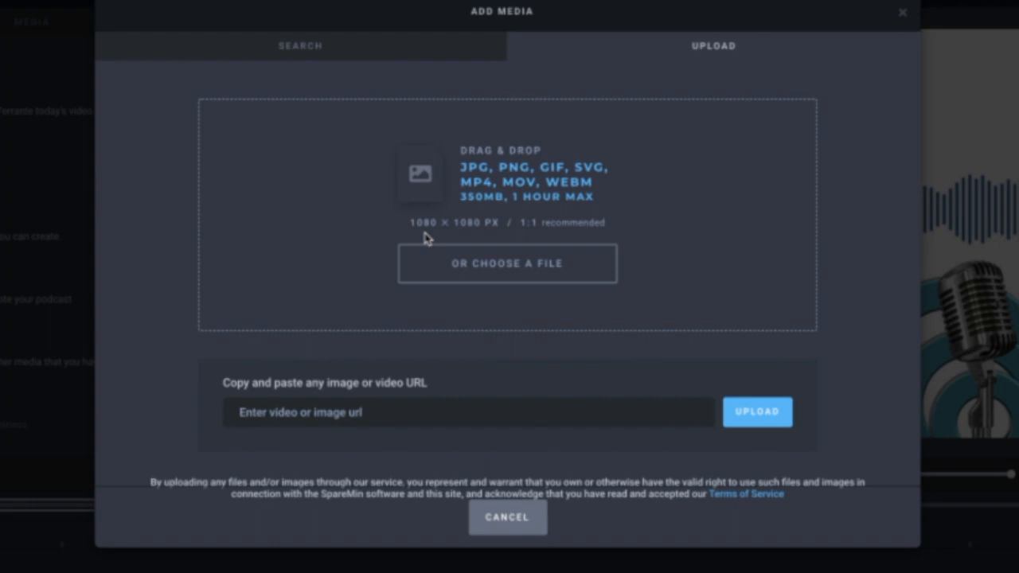
pyautogui.moveTo(484, 238)
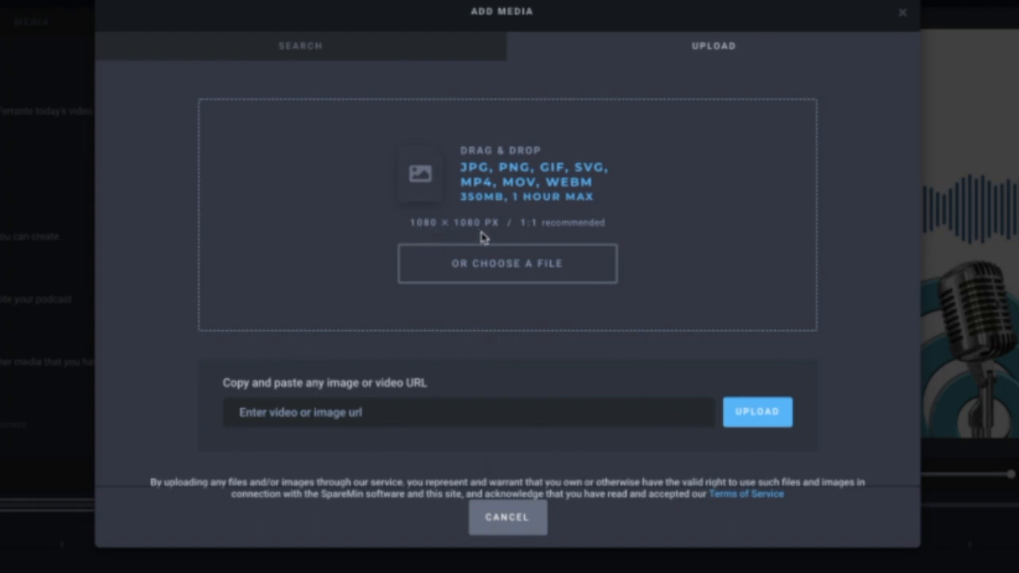
# Step: Upload the EP02 'How to Use Headliner Templates' PNG from Finder and add it to the video
pyautogui.click(507, 263)
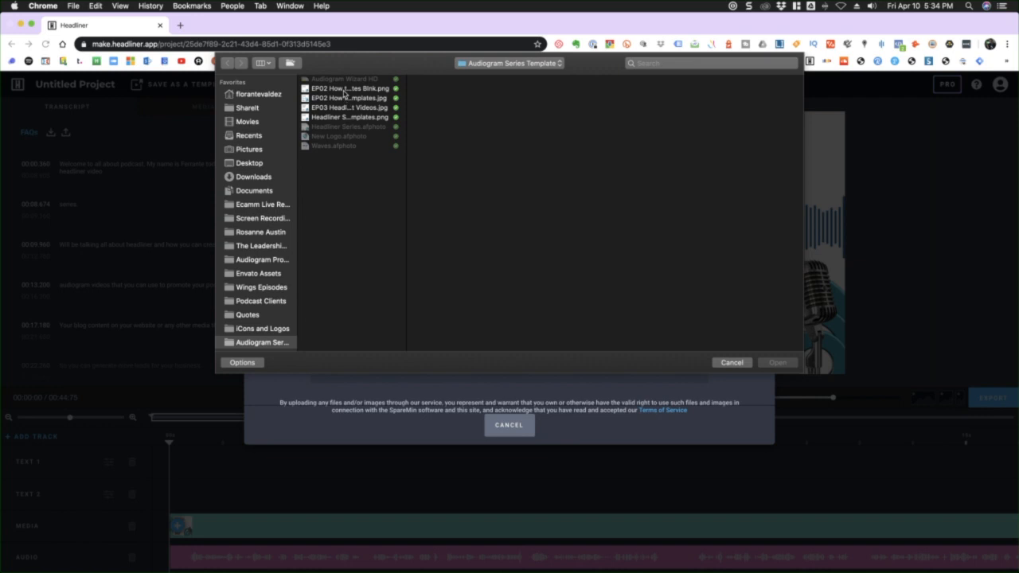
pyautogui.click(341, 87)
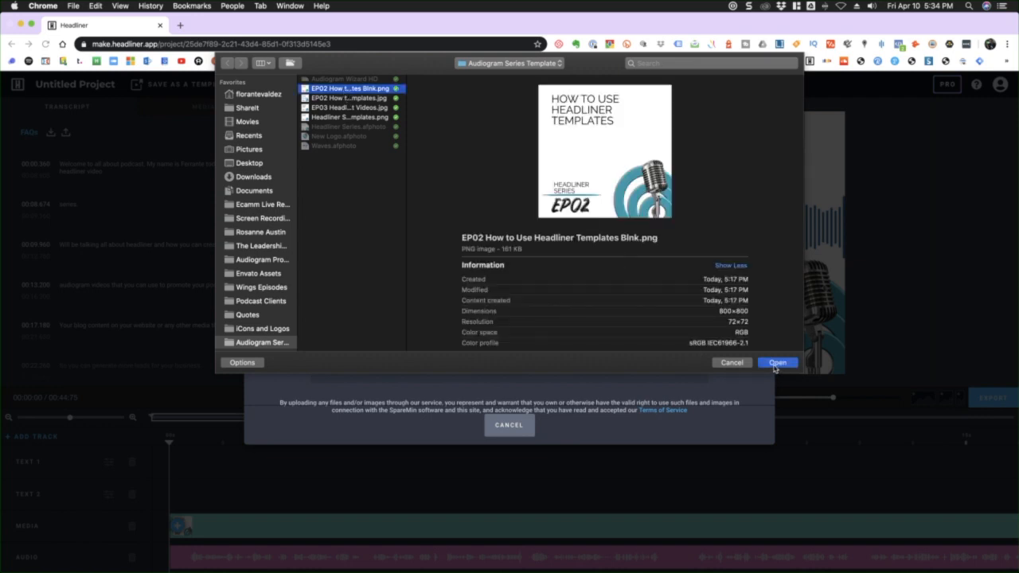
pyautogui.click(777, 362)
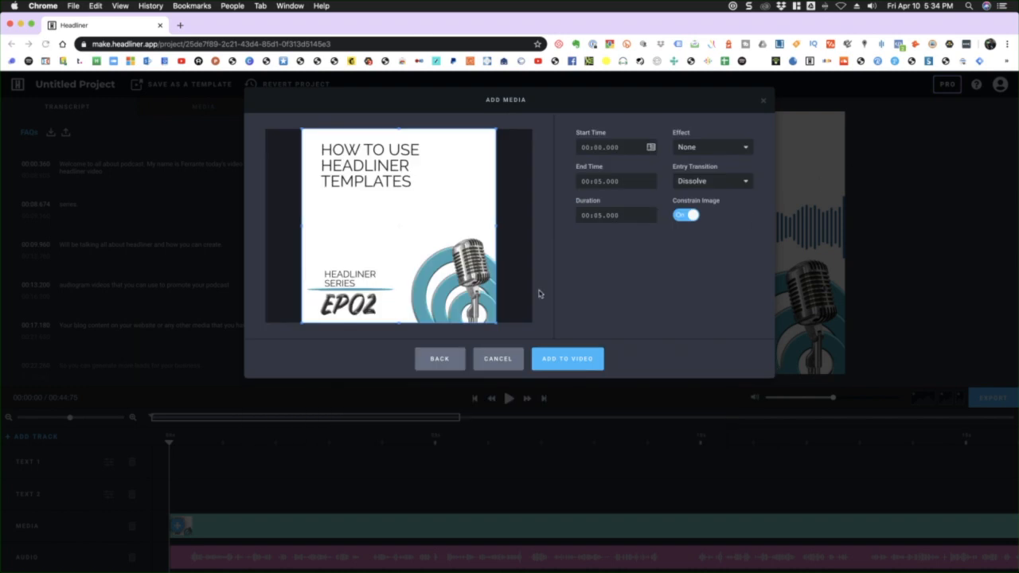
pyautogui.moveTo(682, 132)
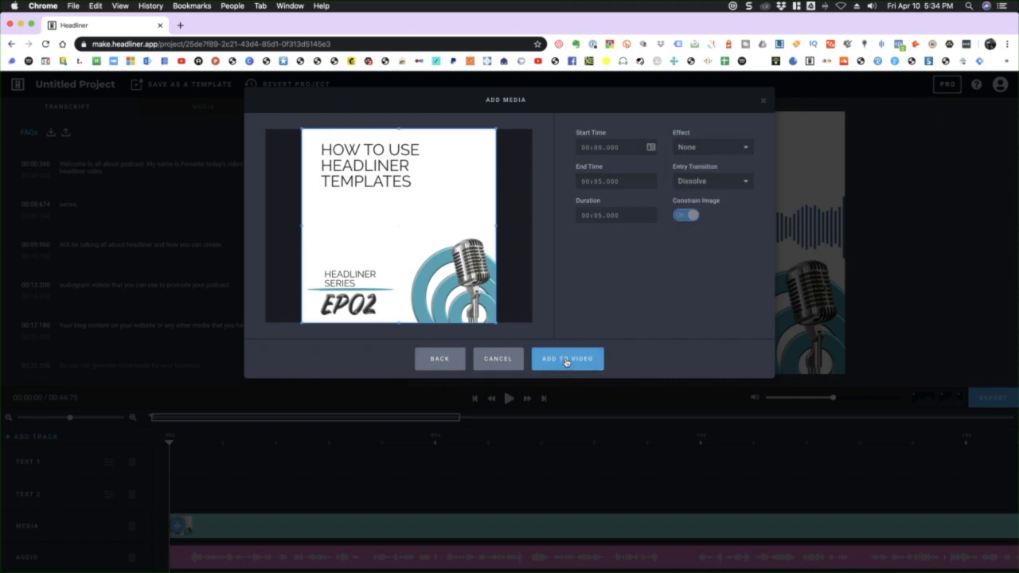
pyautogui.click(568, 358)
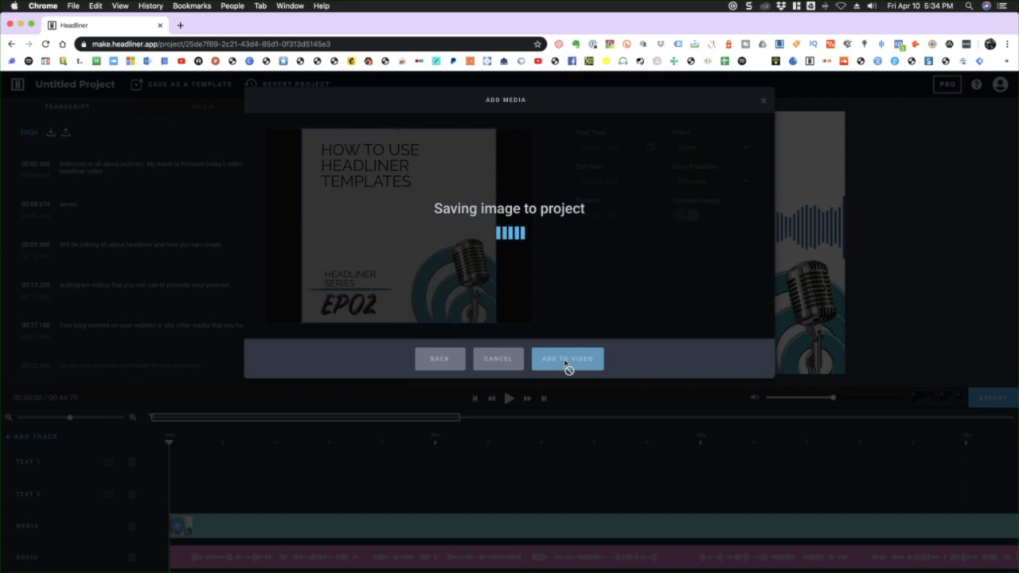
pyautogui.click(567, 359)
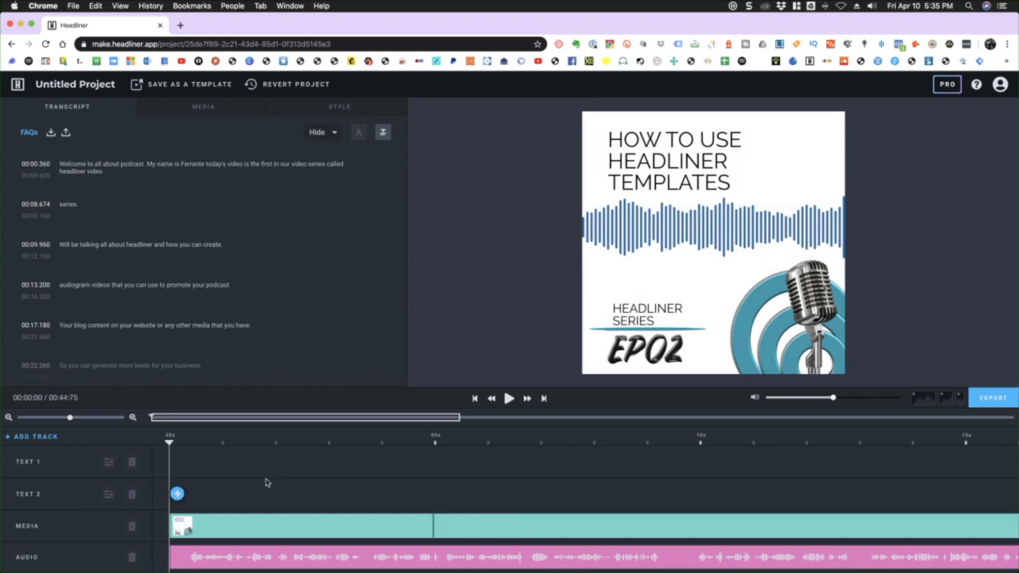
pyautogui.moveTo(294, 495)
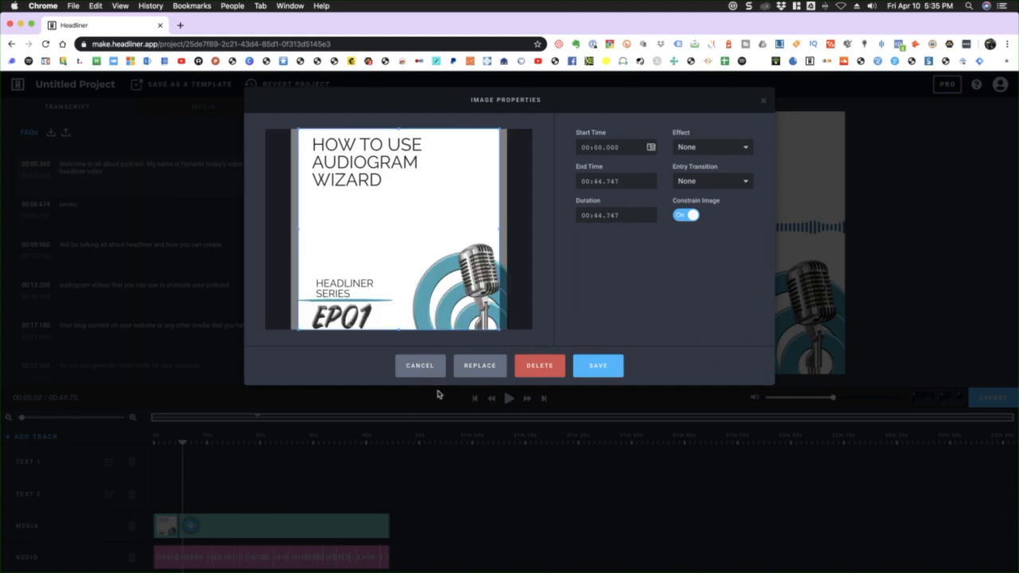
pyautogui.moveTo(539, 365)
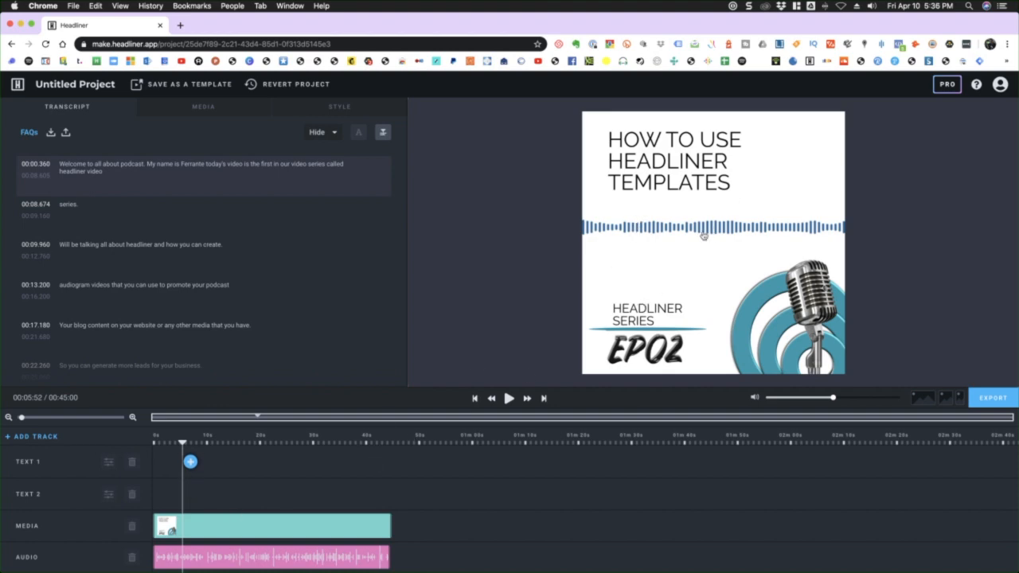
pyautogui.moveTo(731, 232)
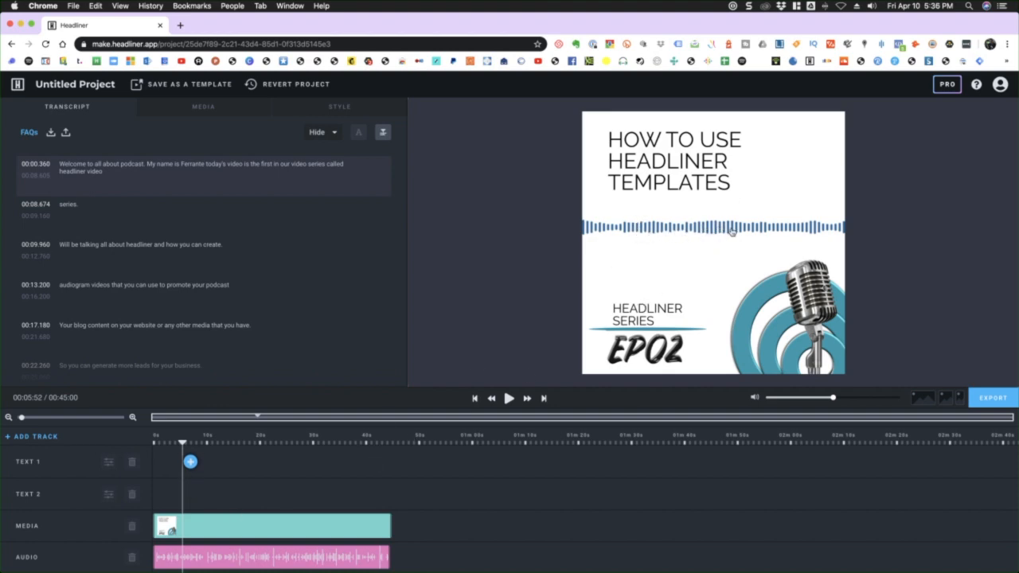
pyautogui.moveTo(331, 388)
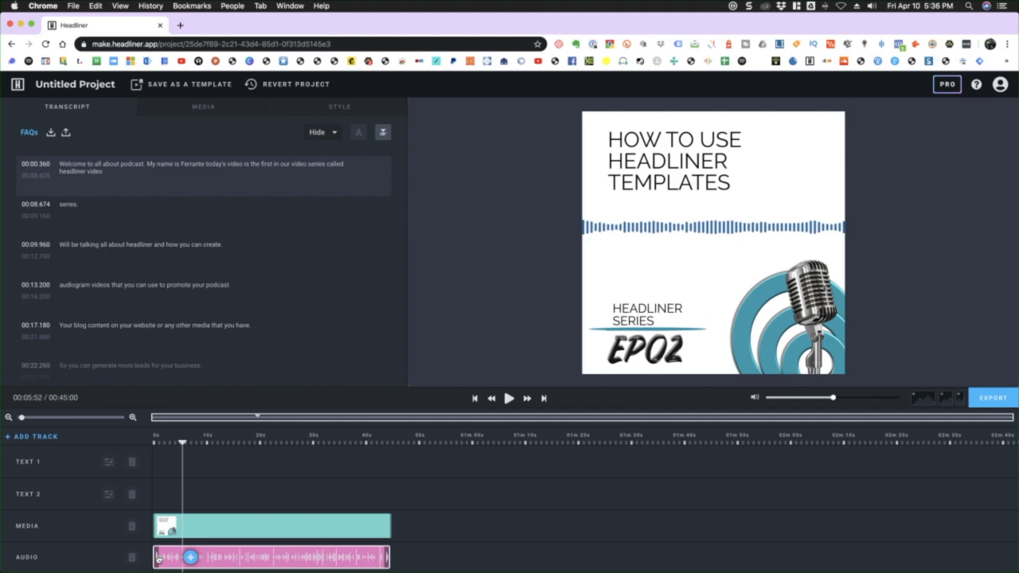
# Step: In Audio Properties, tint the waveform orange and try other wave styles including Round Bars
pyautogui.click(195, 553)
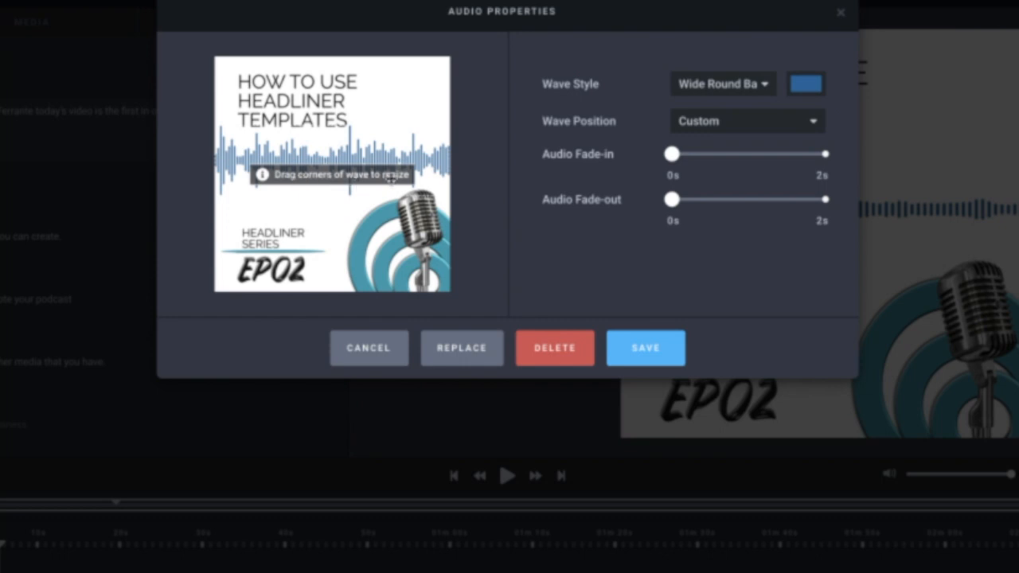
pyautogui.moveTo(772, 104)
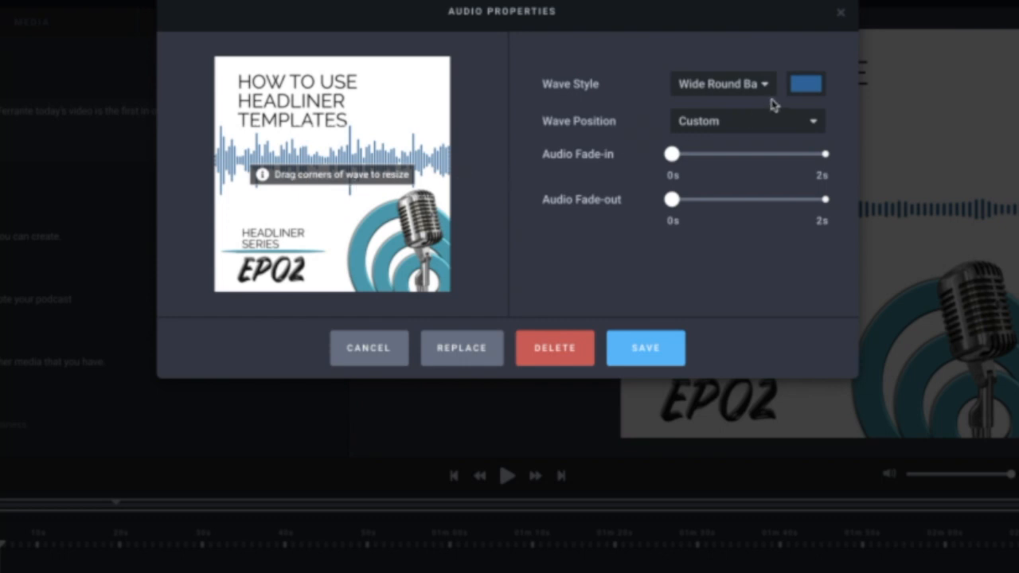
pyautogui.click(806, 83)
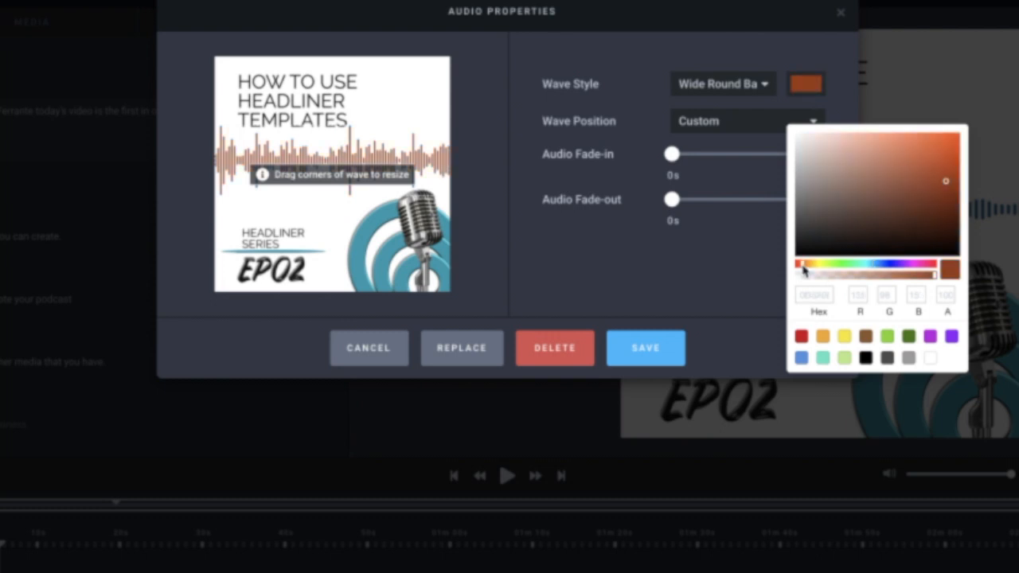
pyautogui.click(799, 264)
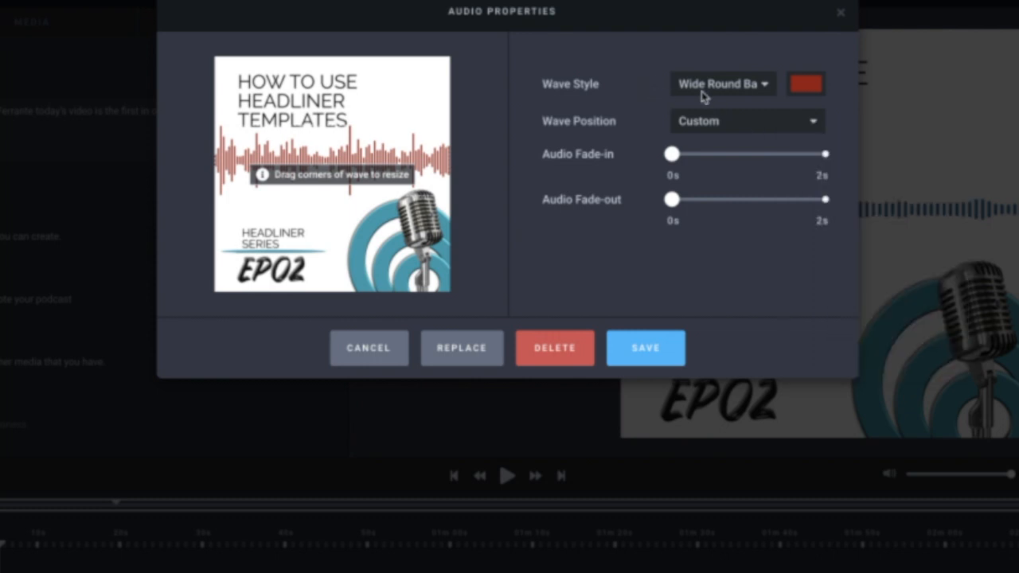
pyautogui.click(723, 84)
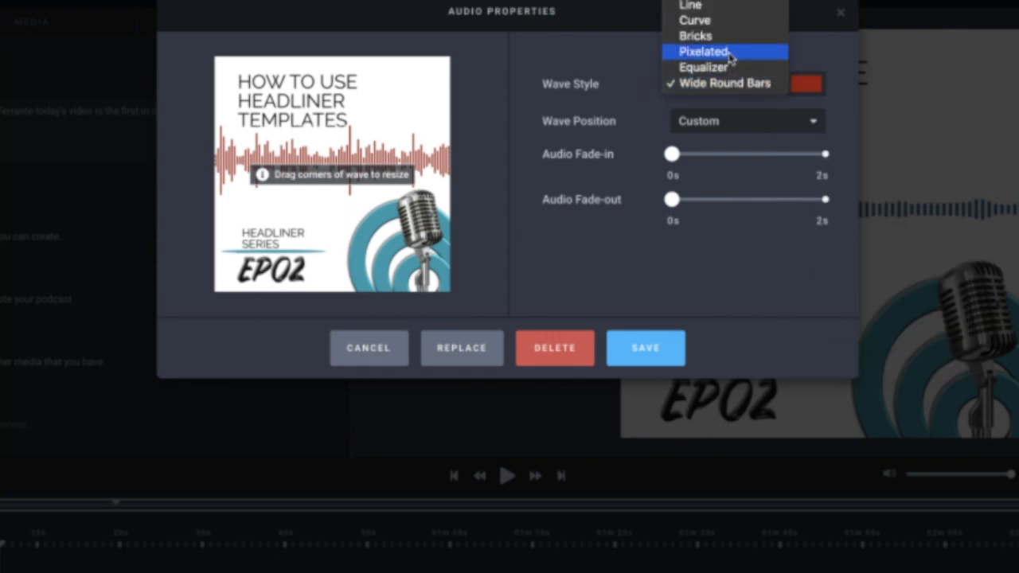
pyautogui.click(702, 51)
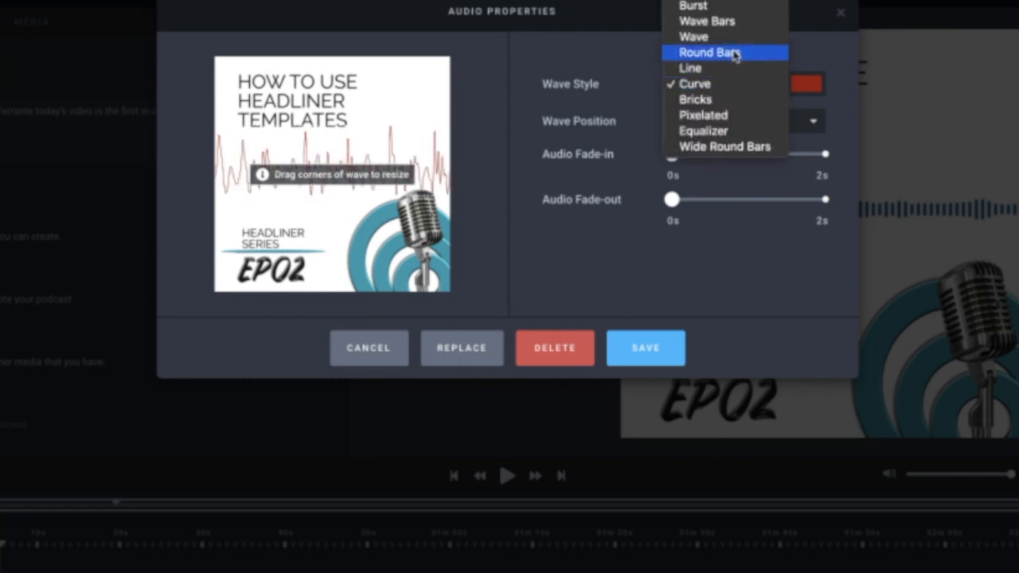
pyautogui.click(724, 51)
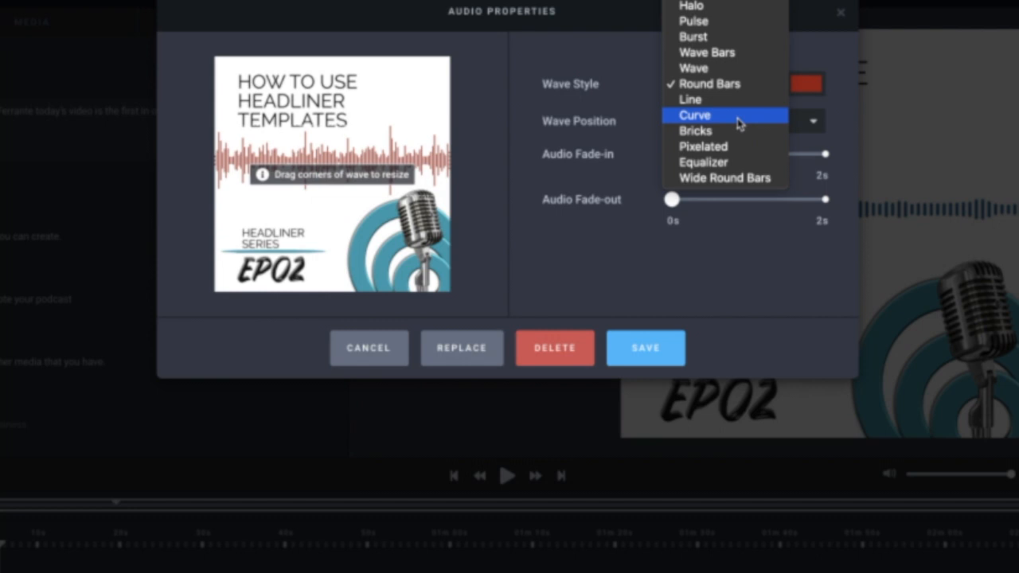
# Step: Return the waveform to Wide Round Bars and change its colour again
pyautogui.click(725, 177)
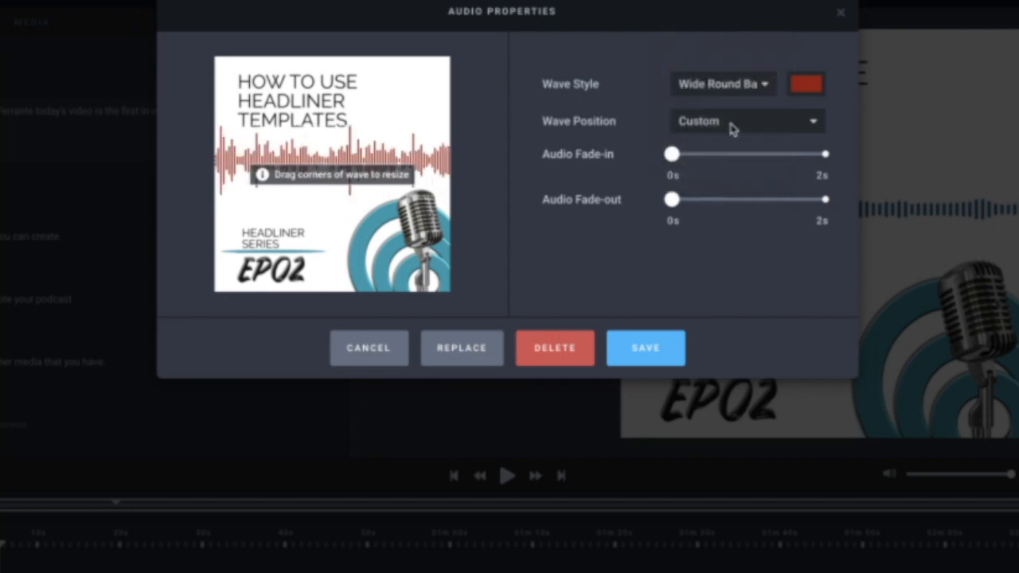
pyautogui.click(806, 83)
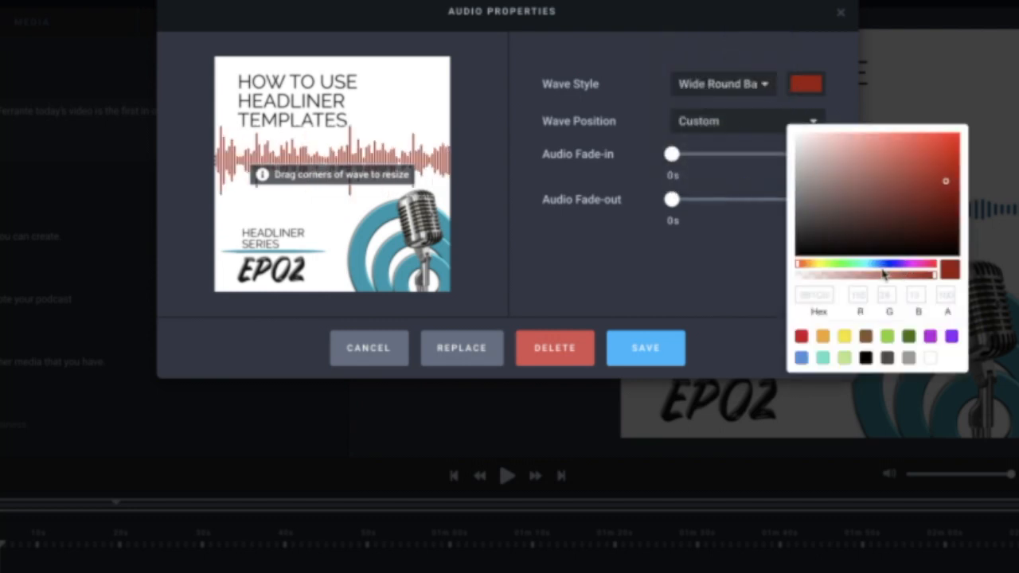
pyautogui.click(877, 262)
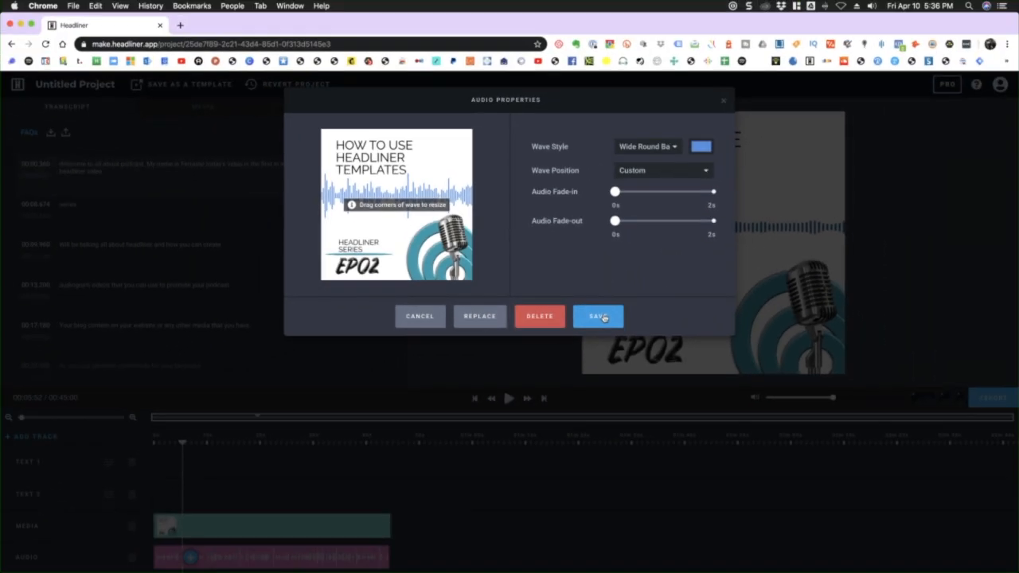
# Step: Save the waveform settings, then toggle transcript captions to Show and back to Hide
pyautogui.click(598, 316)
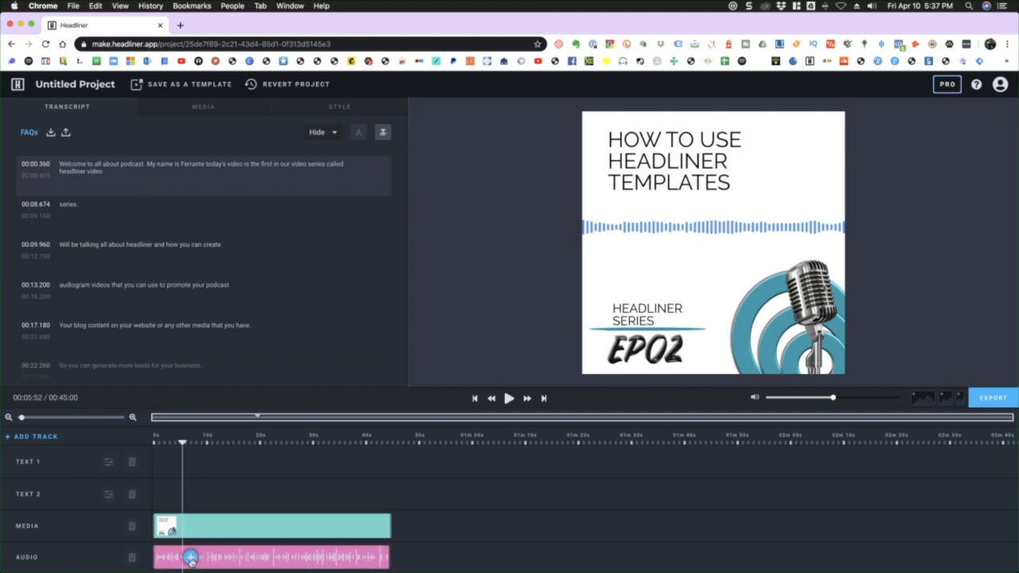
pyautogui.moveTo(303, 377)
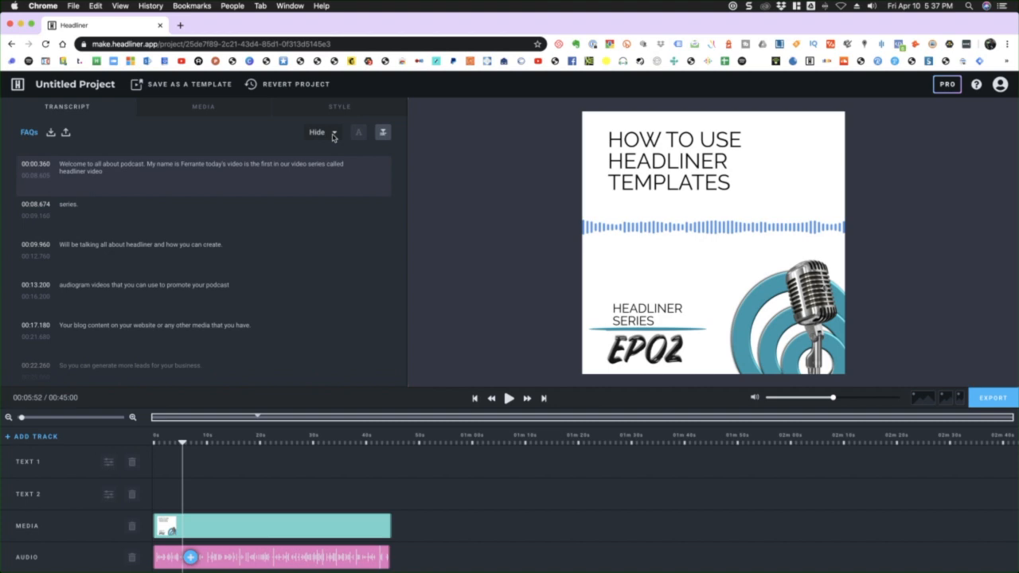
pyautogui.click(319, 132)
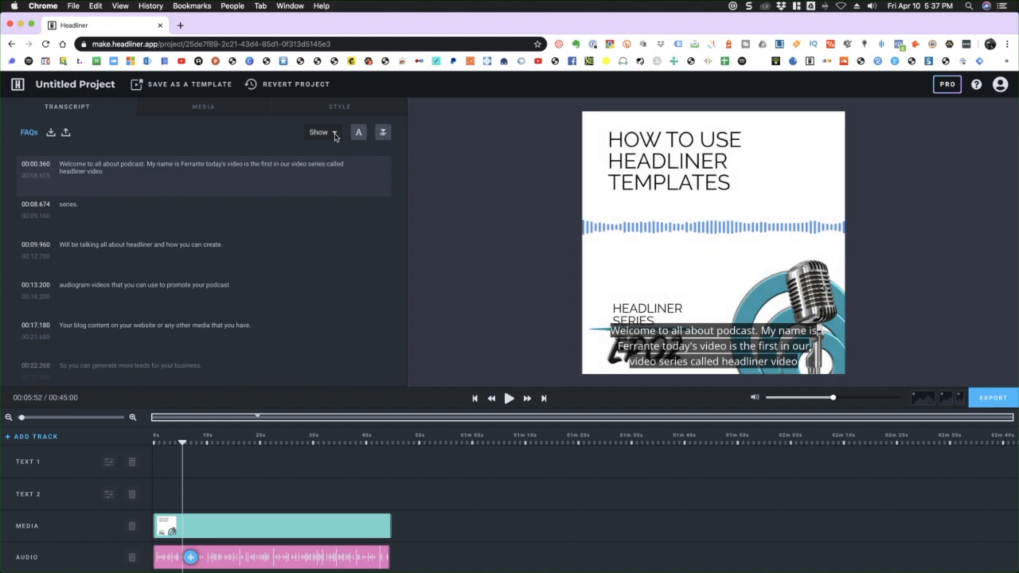
pyautogui.click(318, 132)
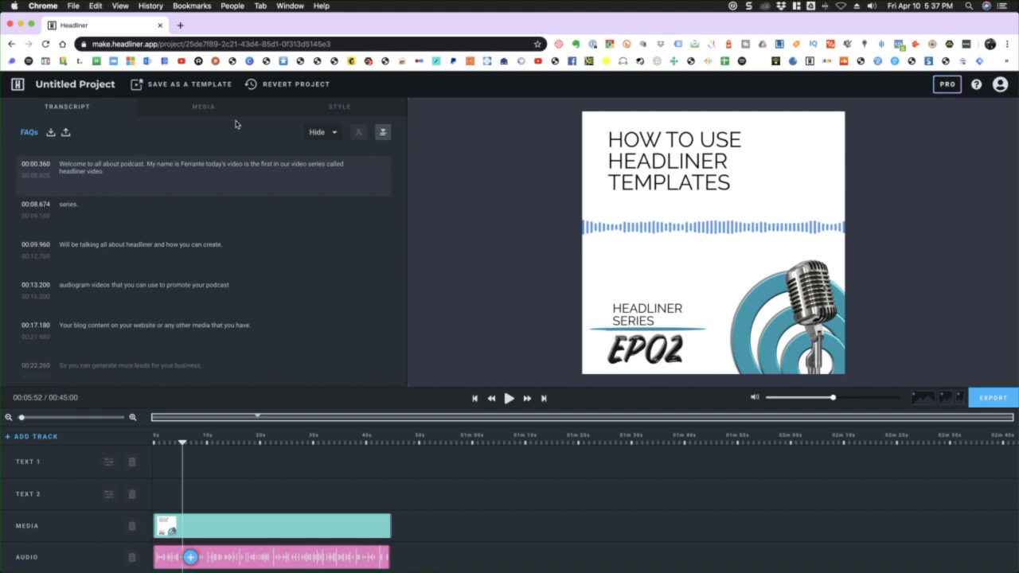
# Step: From the Style settings, bring up the Progress Animation dialog
pyautogui.click(203, 106)
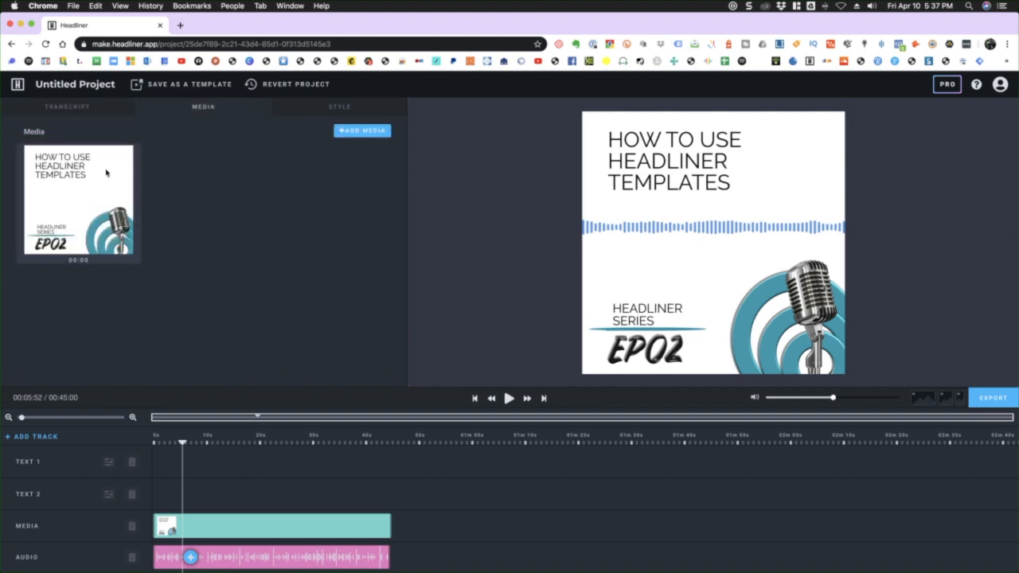
pyautogui.moveTo(222, 198)
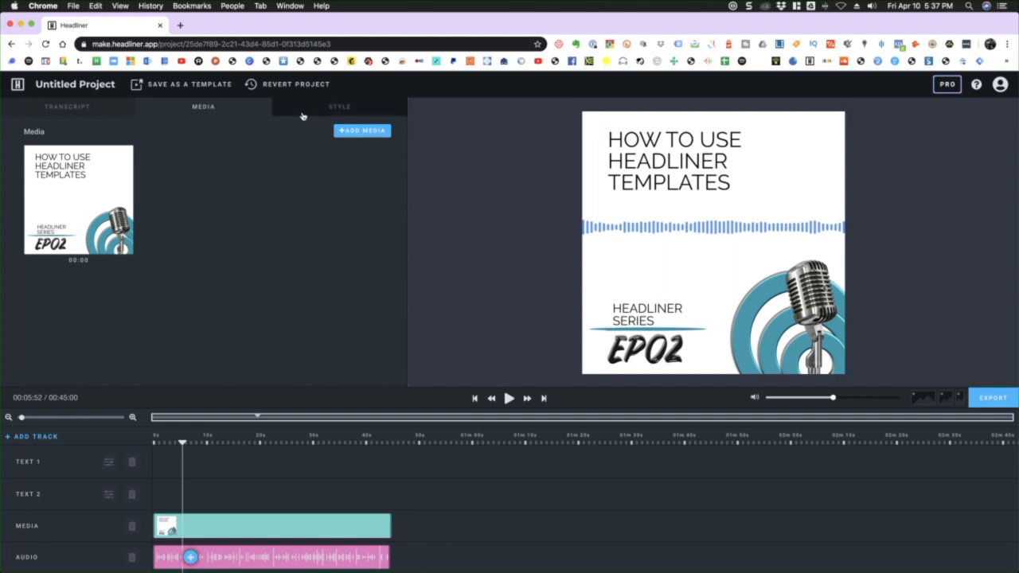
pyautogui.click(339, 106)
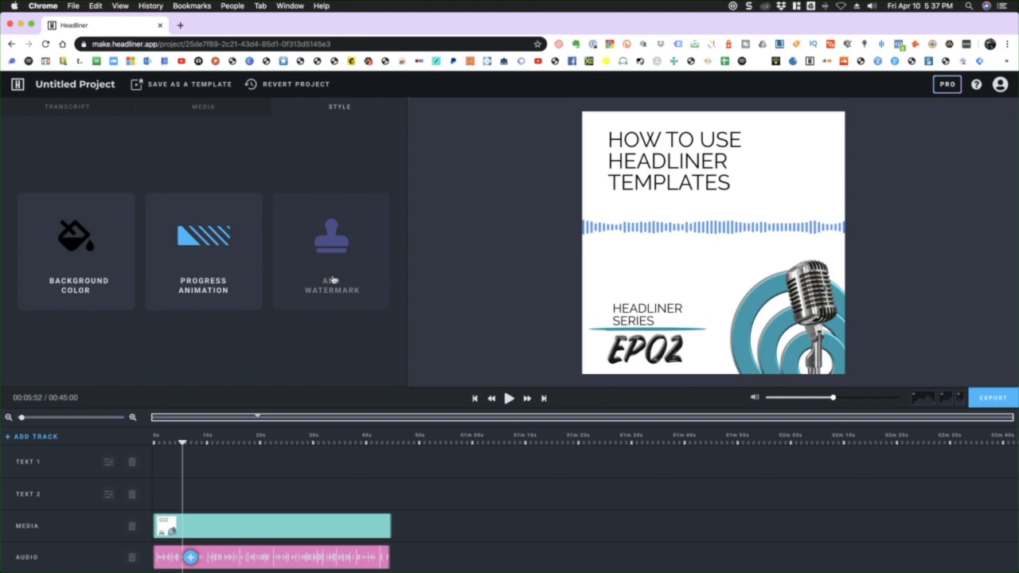
pyautogui.moveTo(263, 280)
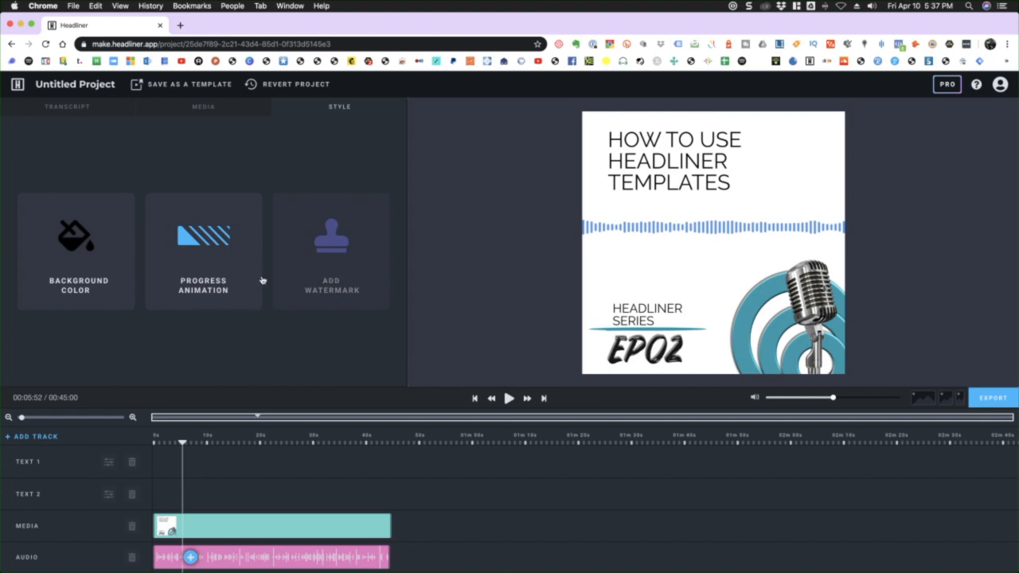
pyautogui.click(203, 250)
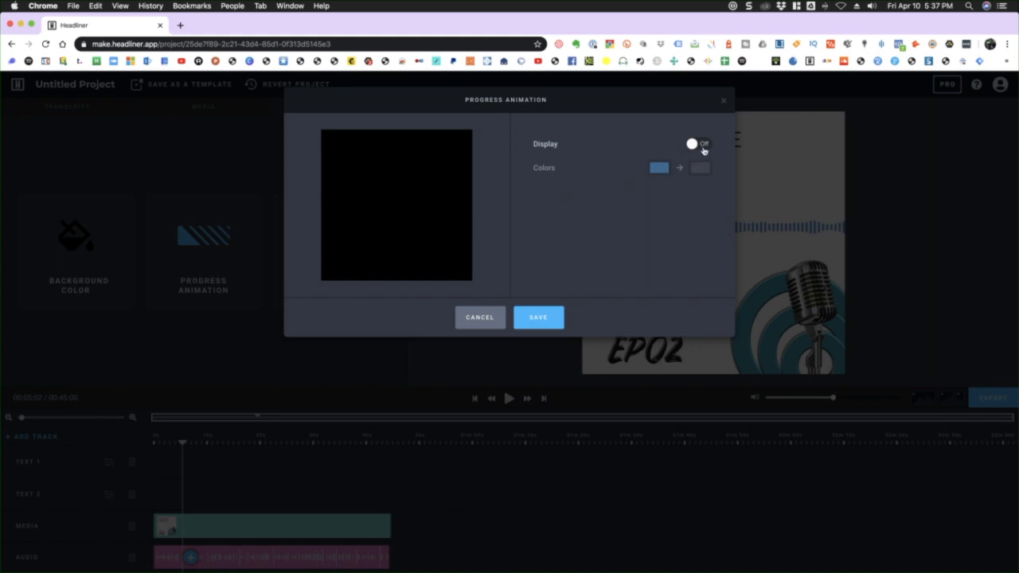
# Step: Turn the progress bar display On, colour it orange and save it
pyautogui.click(697, 144)
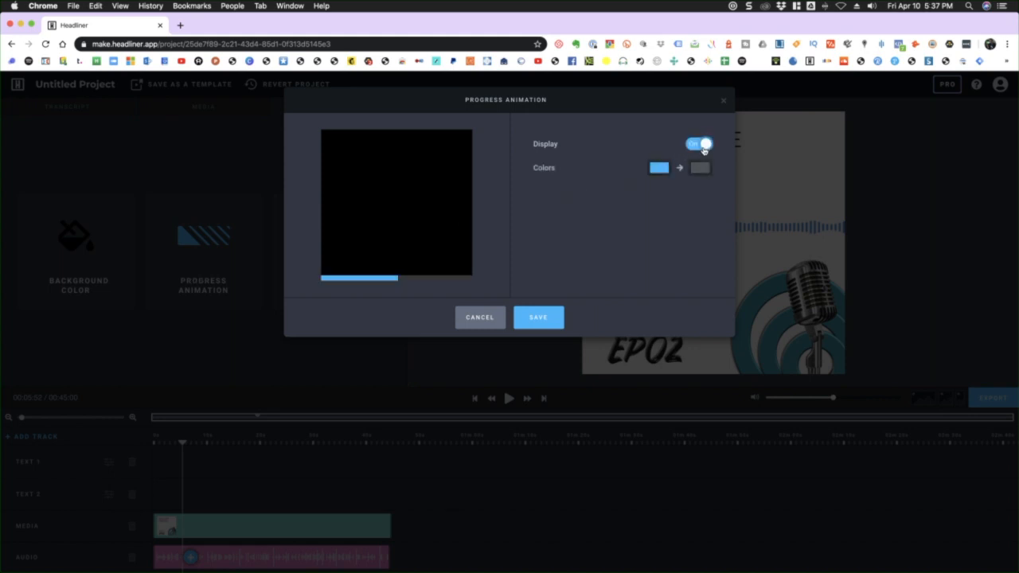
pyautogui.click(658, 168)
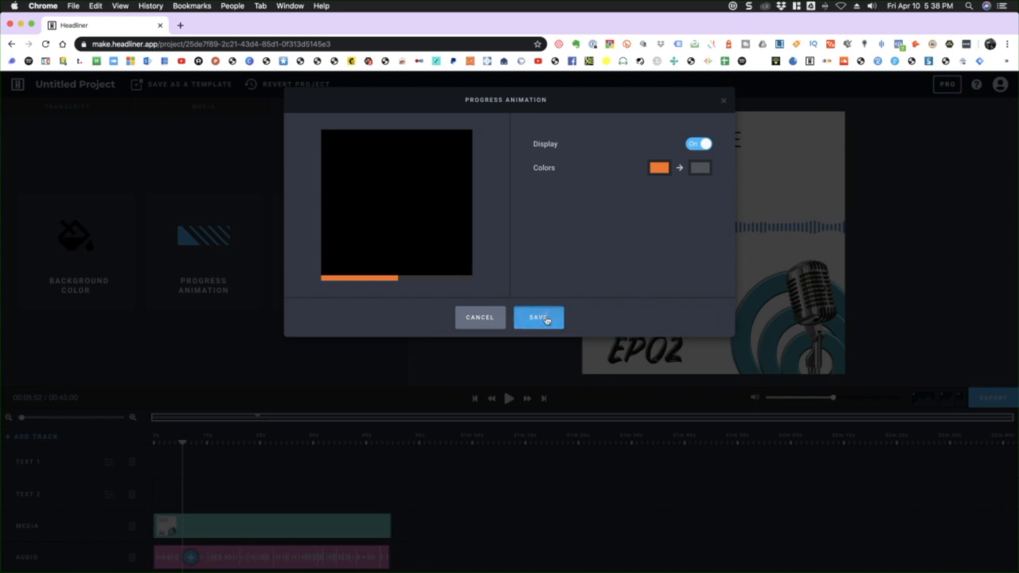
pyautogui.click(538, 317)
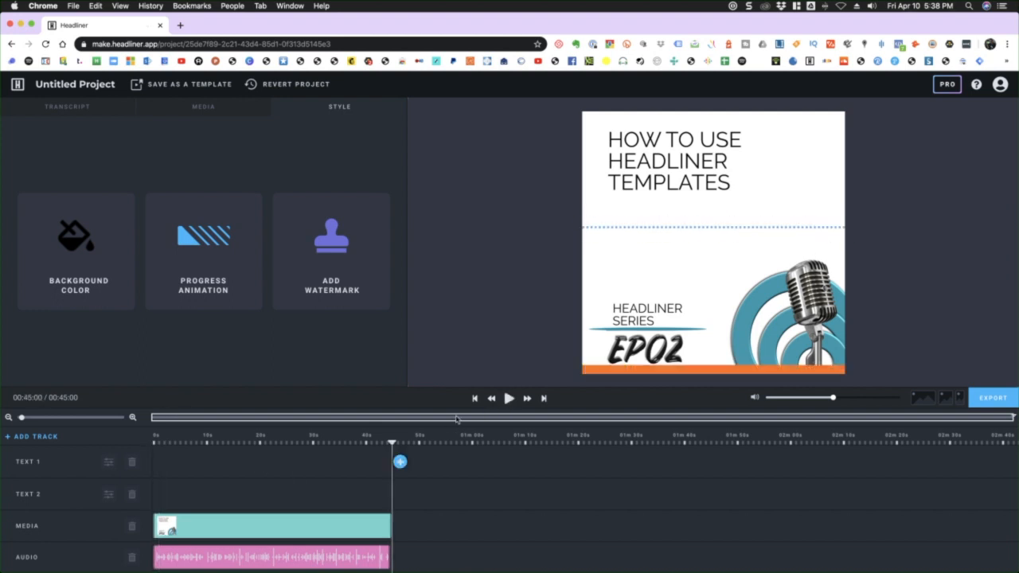
pyautogui.moveTo(734, 386)
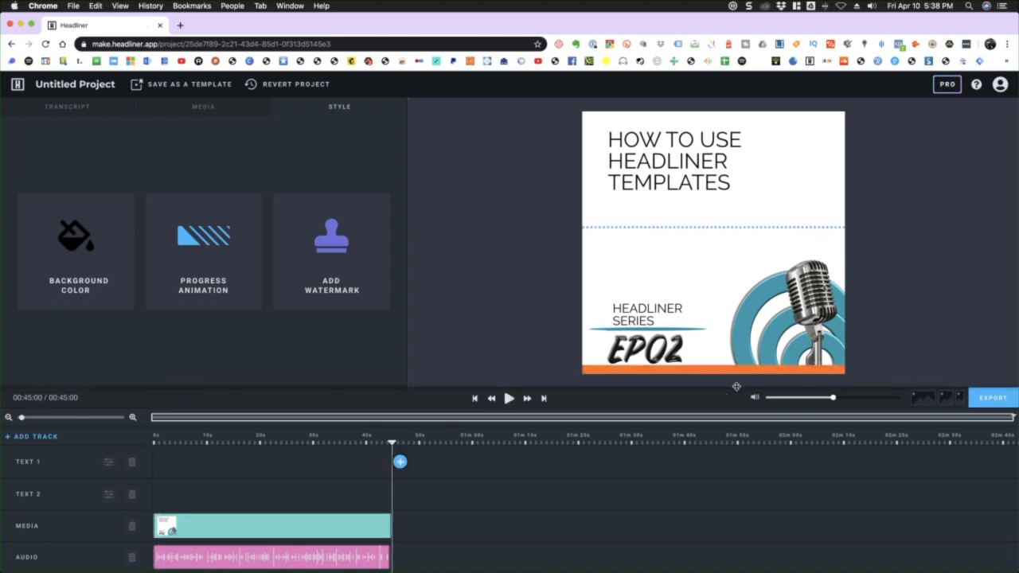
pyautogui.moveTo(598, 382)
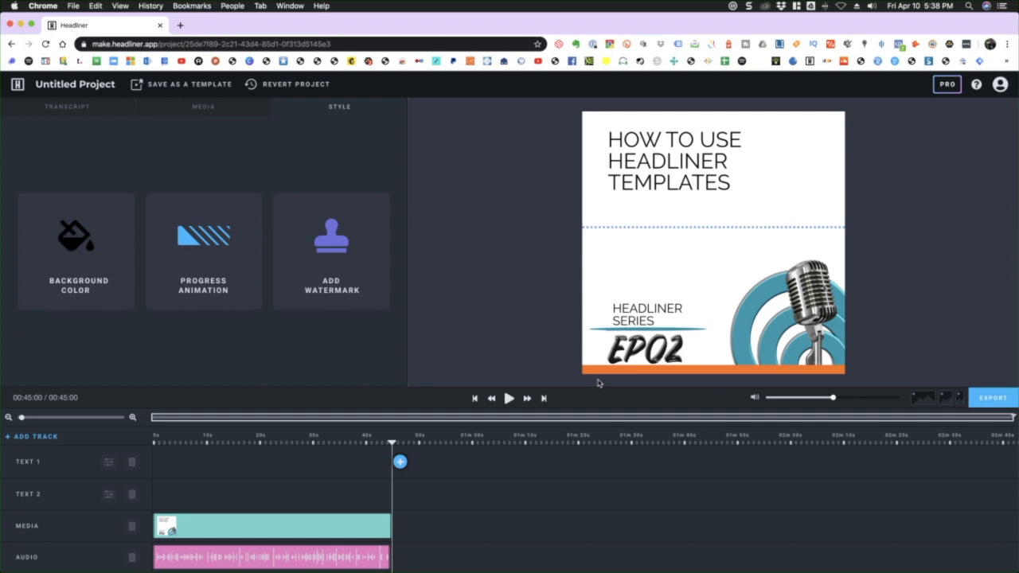
pyautogui.moveTo(598, 382)
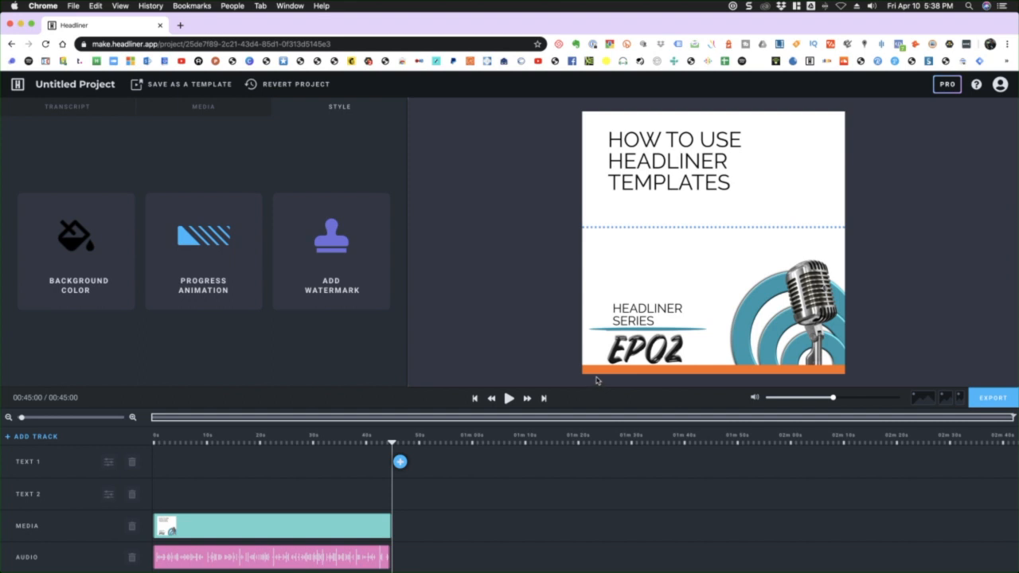
pyautogui.moveTo(593, 377)
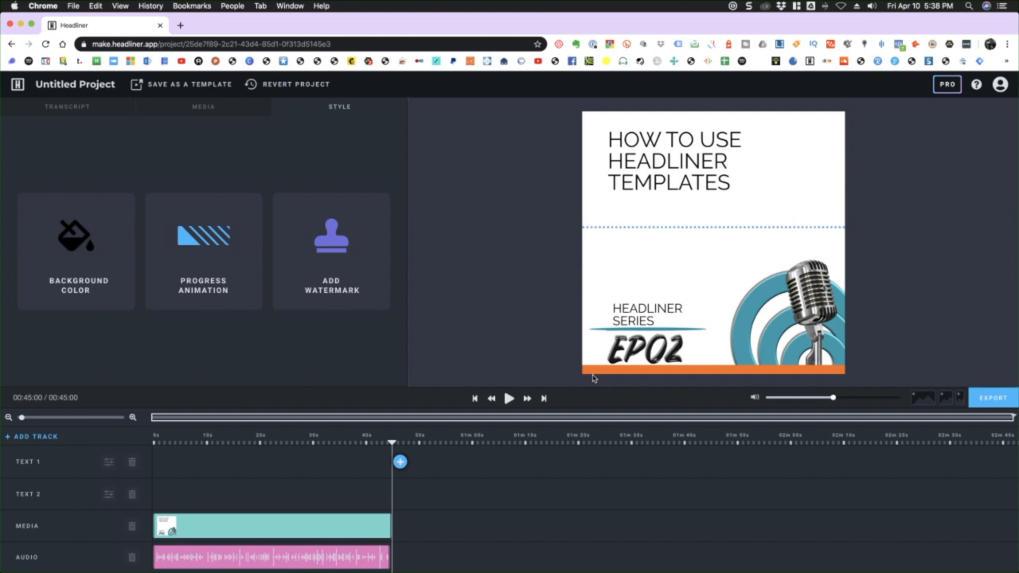
pyautogui.moveTo(613, 195)
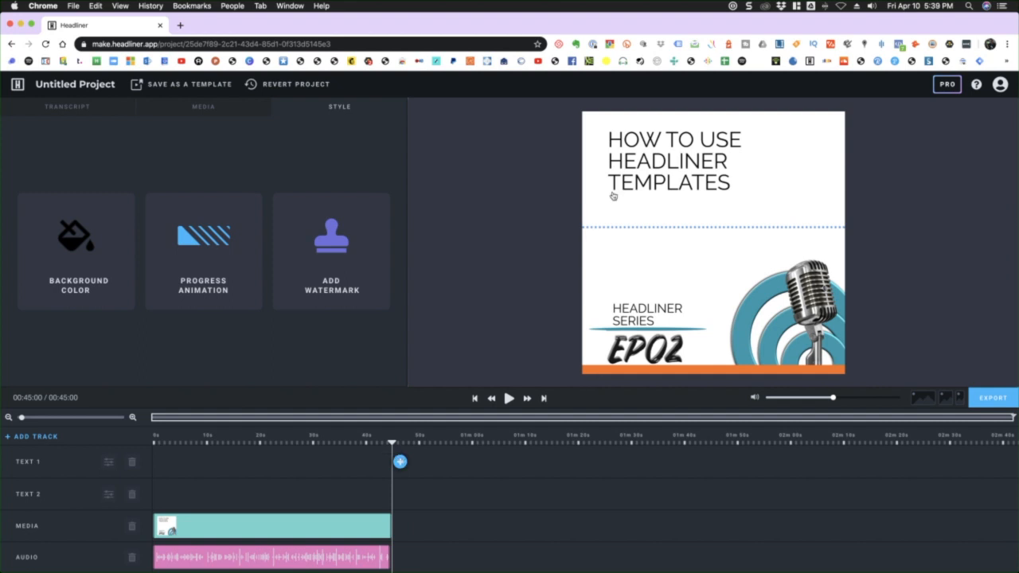
pyautogui.moveTo(830, 200)
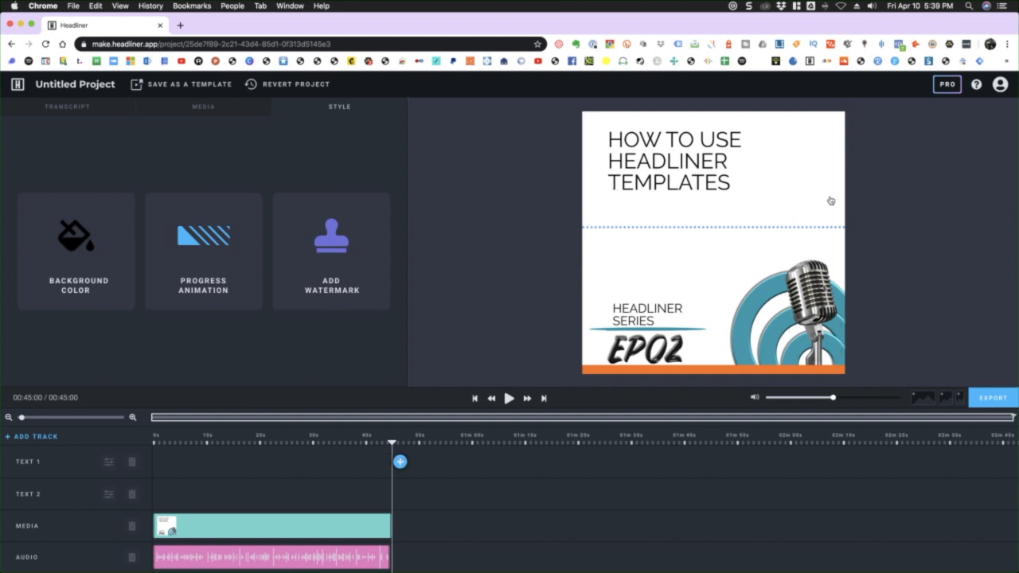
pyautogui.moveTo(557, 280)
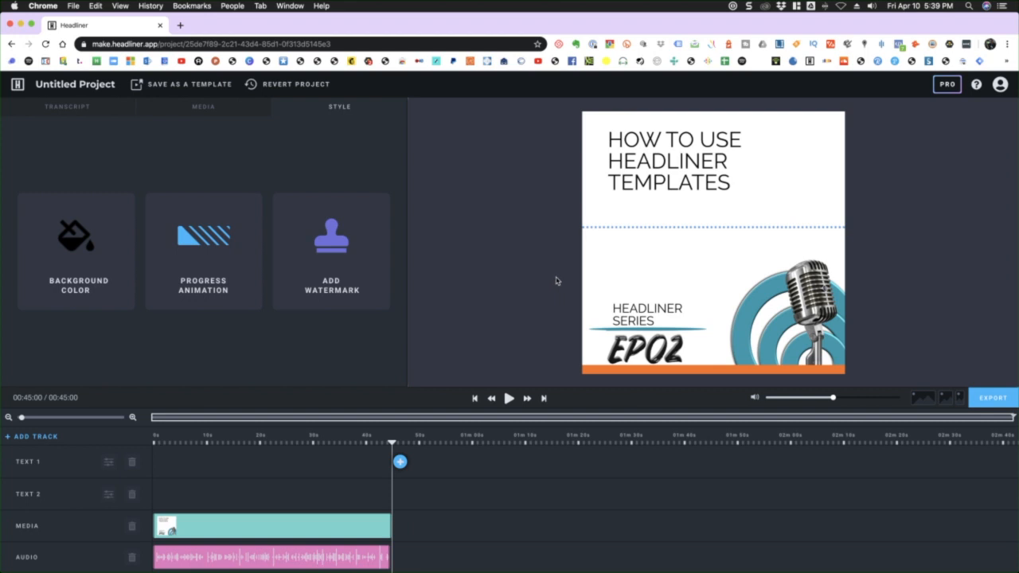
pyautogui.moveTo(480, 413)
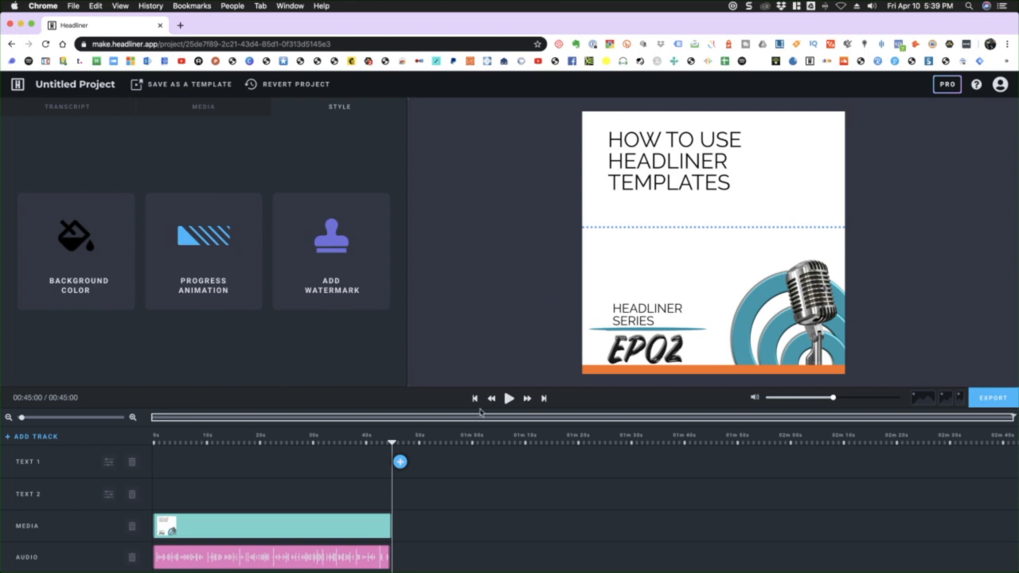
pyautogui.moveTo(434, 497)
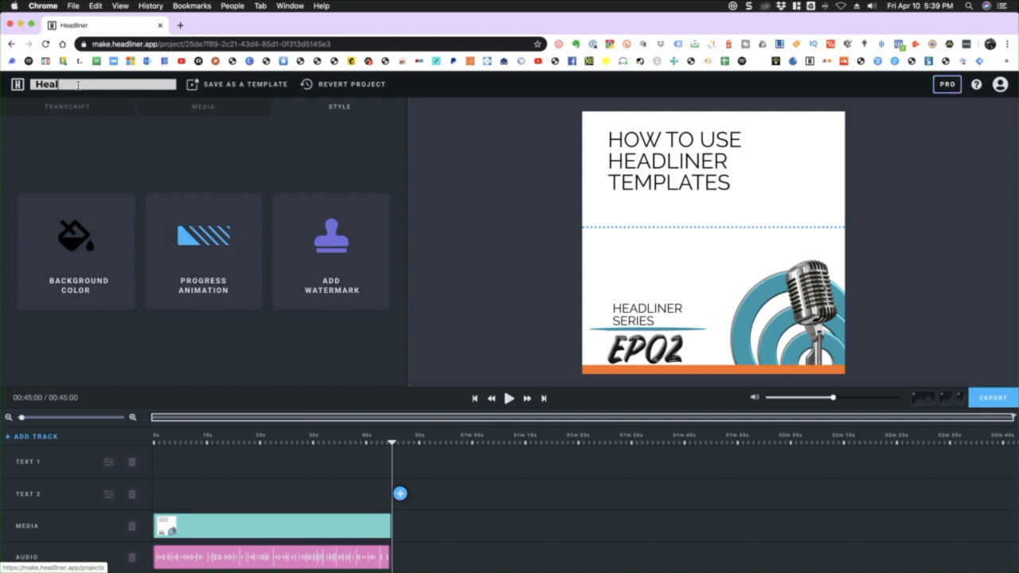
# Step: Name the project 'Headliner Series EP02 - Templates' and bring up the export settings
pyautogui.write('Headliner Series EP02 - Templates')
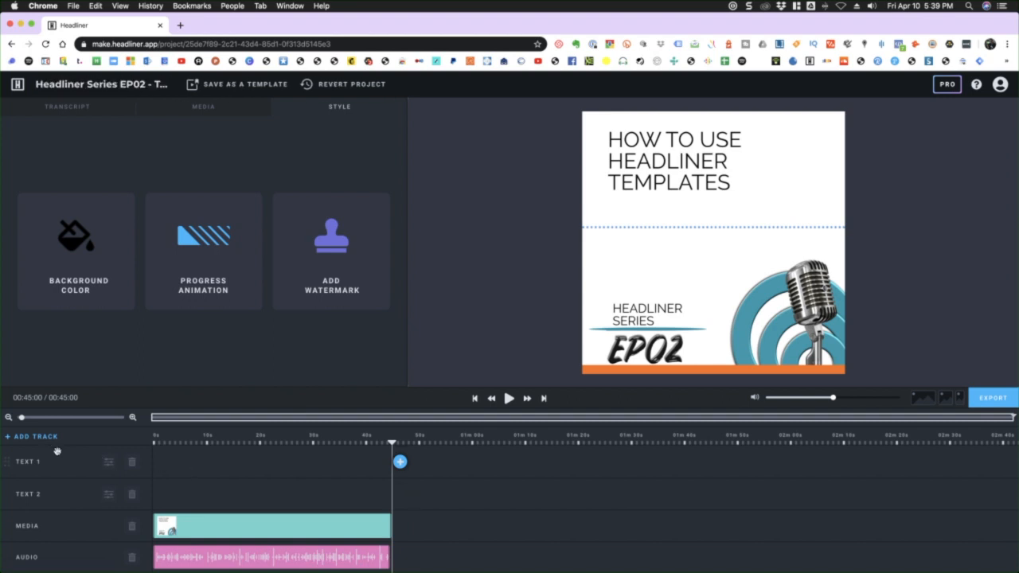
pyautogui.moveTo(203, 444)
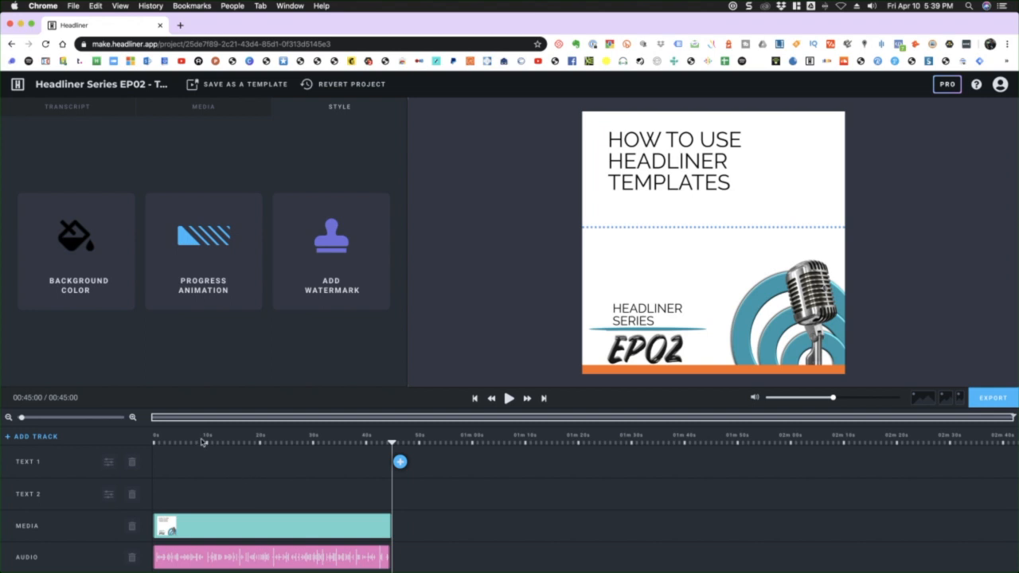
pyautogui.moveTo(169, 444)
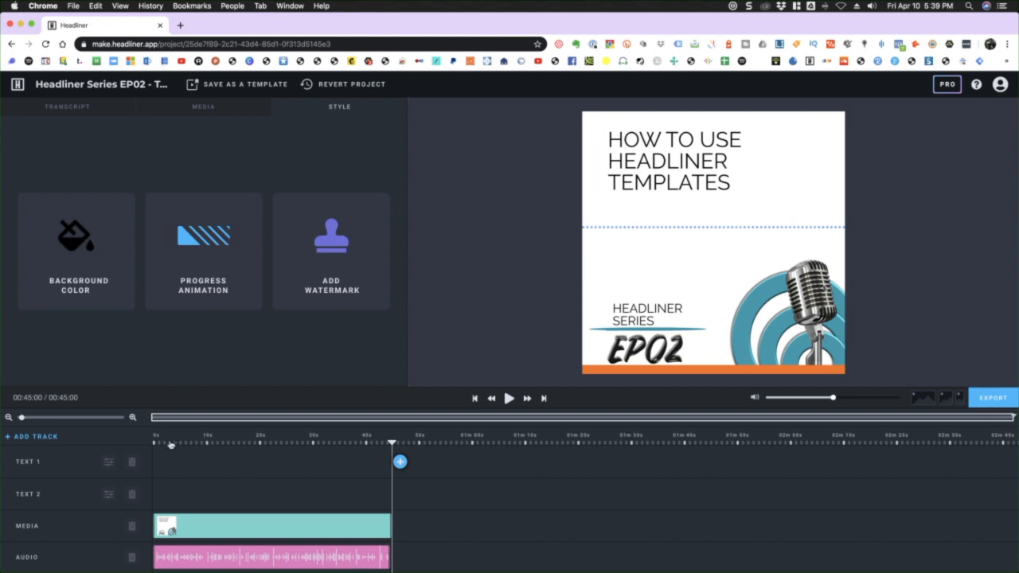
pyautogui.moveTo(33, 436)
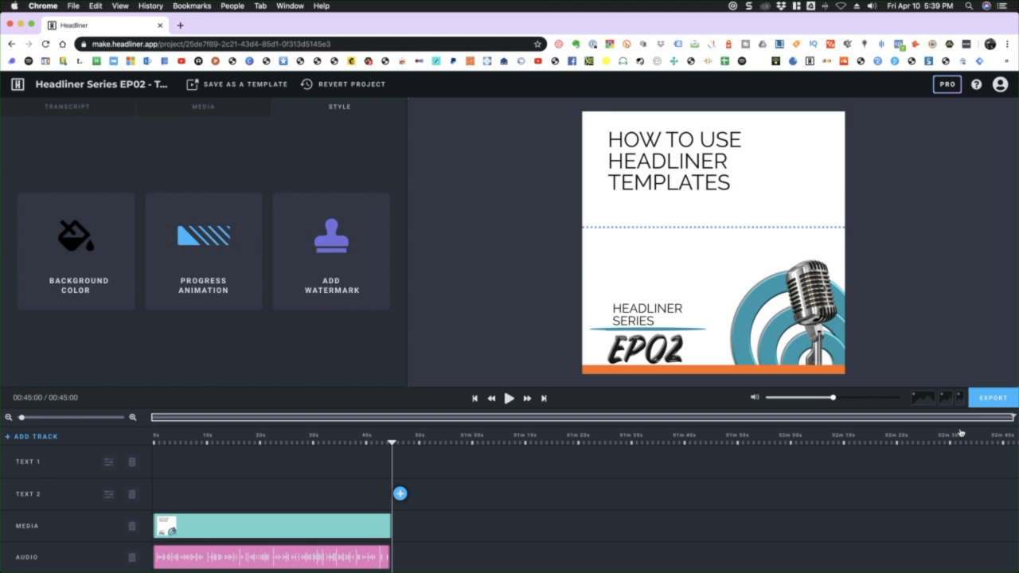
pyautogui.click(996, 397)
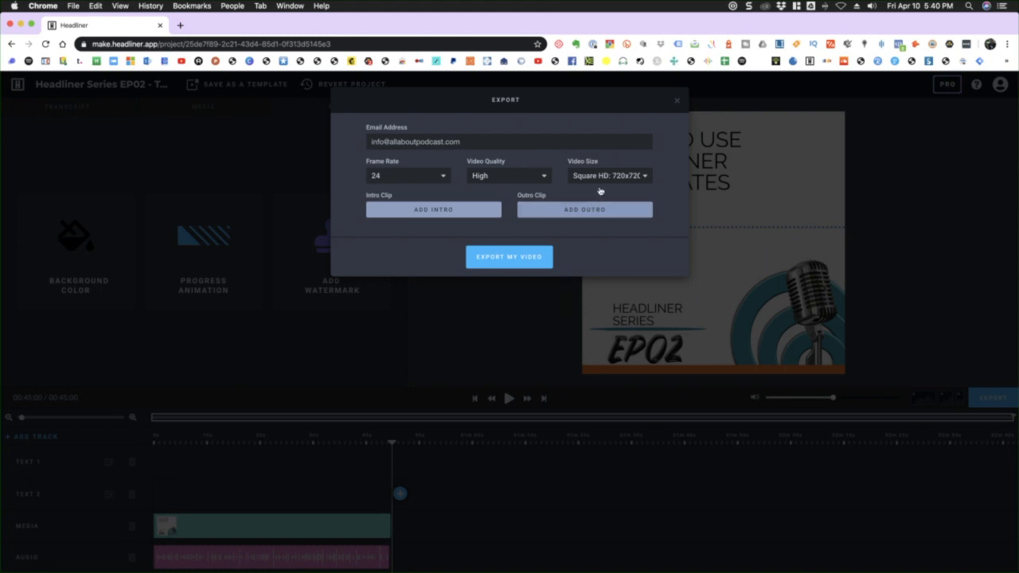
# Step: Export the video at Square HD 720x720 and go to its share page once ready
pyautogui.click(609, 175)
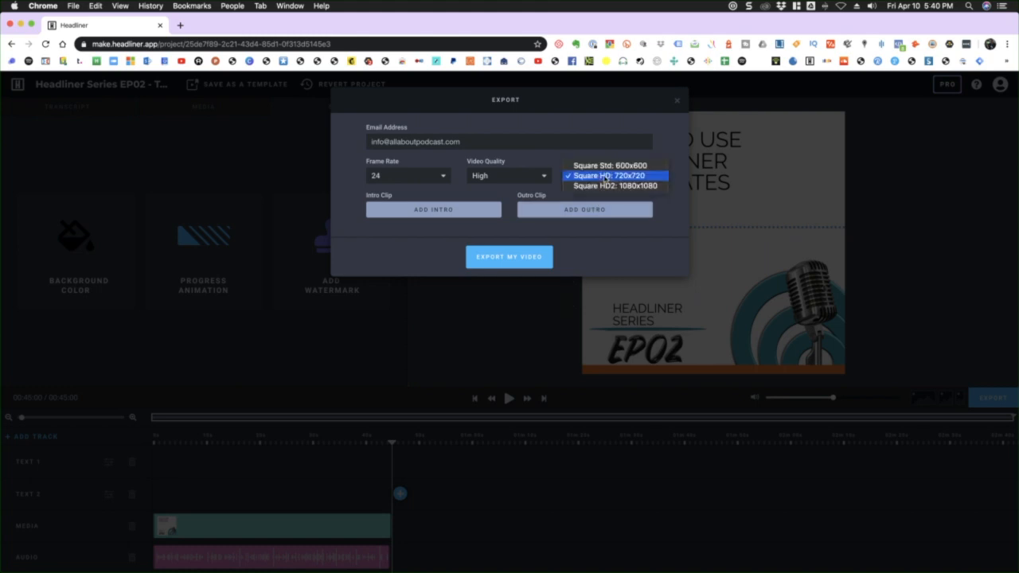
pyautogui.click(614, 175)
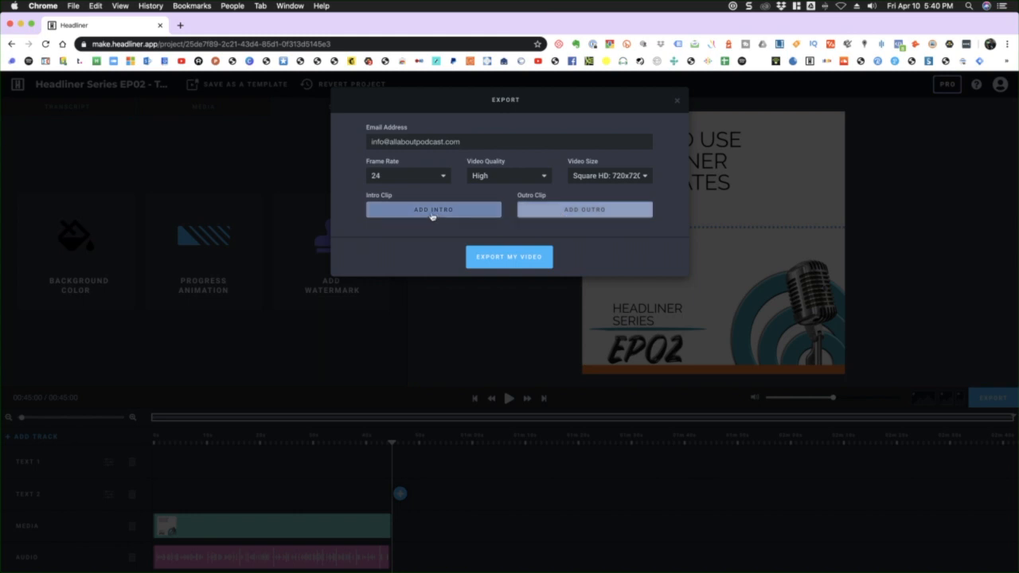
pyautogui.click(508, 257)
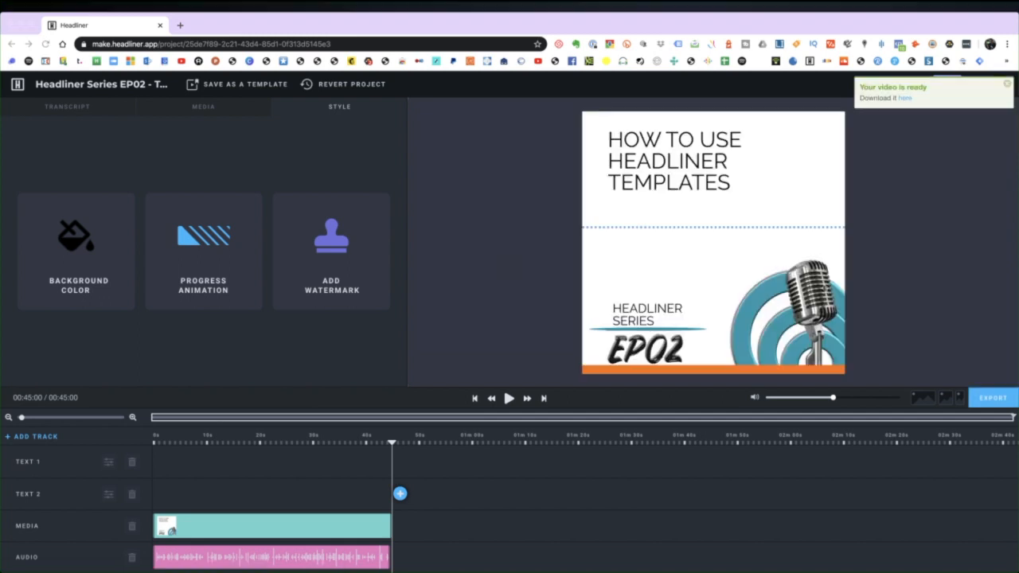
pyautogui.click(904, 98)
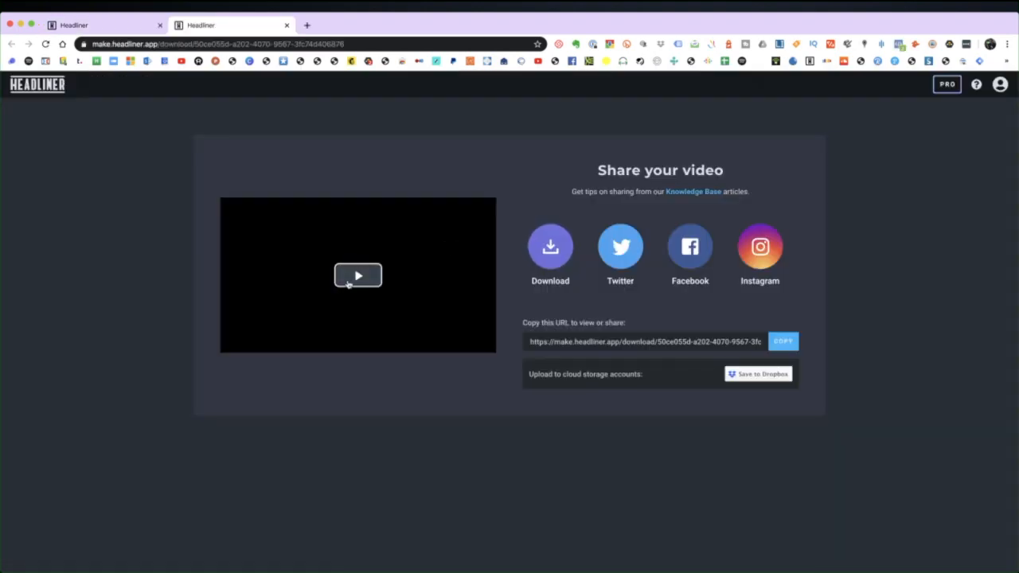
# Step: Play the exported EP02 audiogram in the share-page player
pyautogui.click(357, 275)
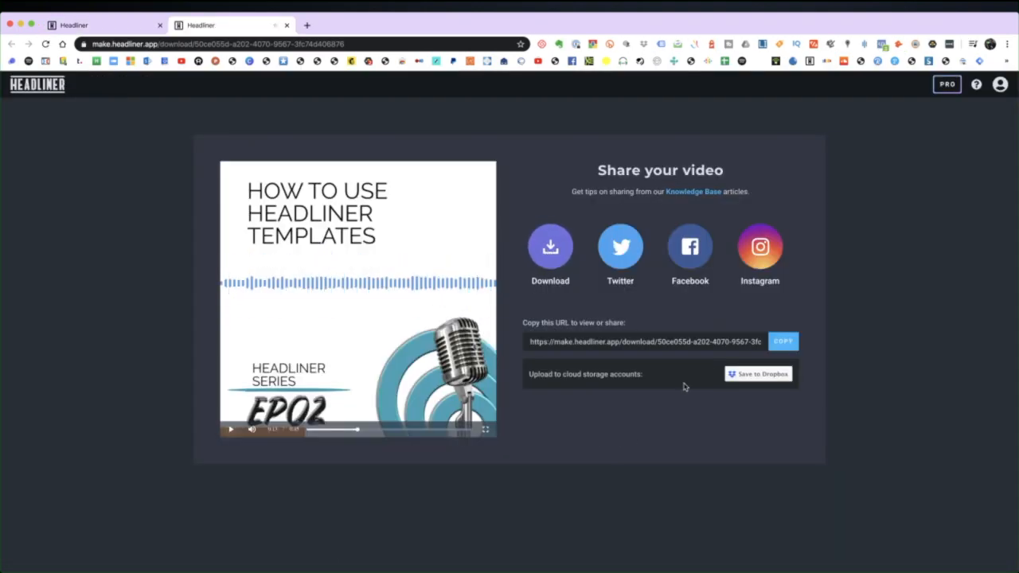
pyautogui.moveTo(642, 249)
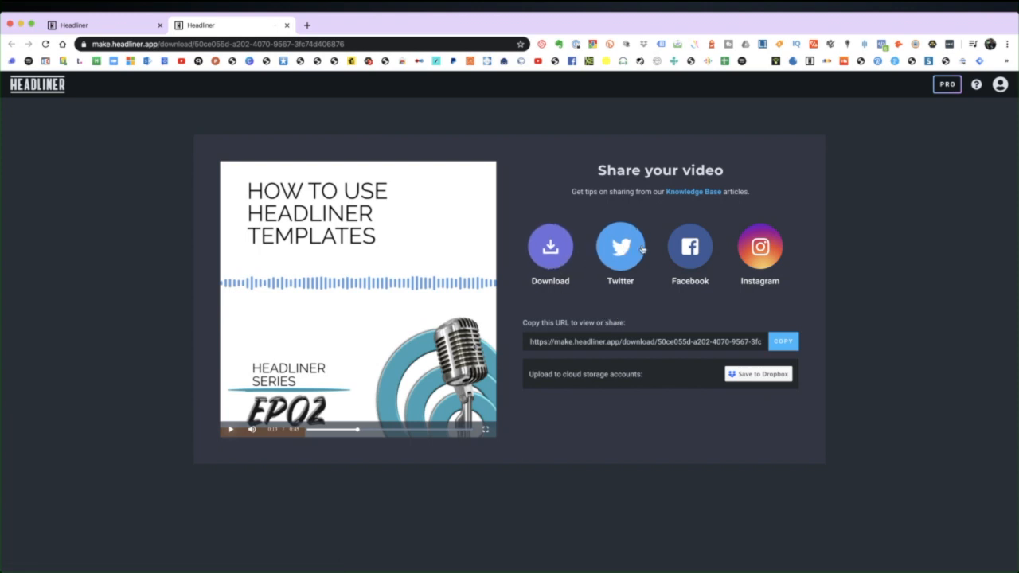
pyautogui.moveTo(598, 277)
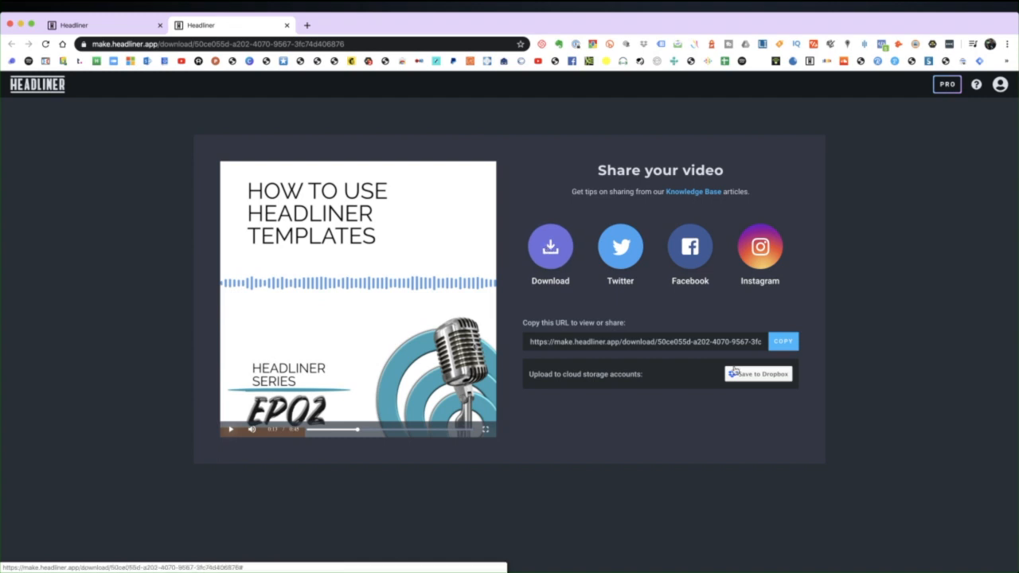
pyautogui.moveTo(741, 375)
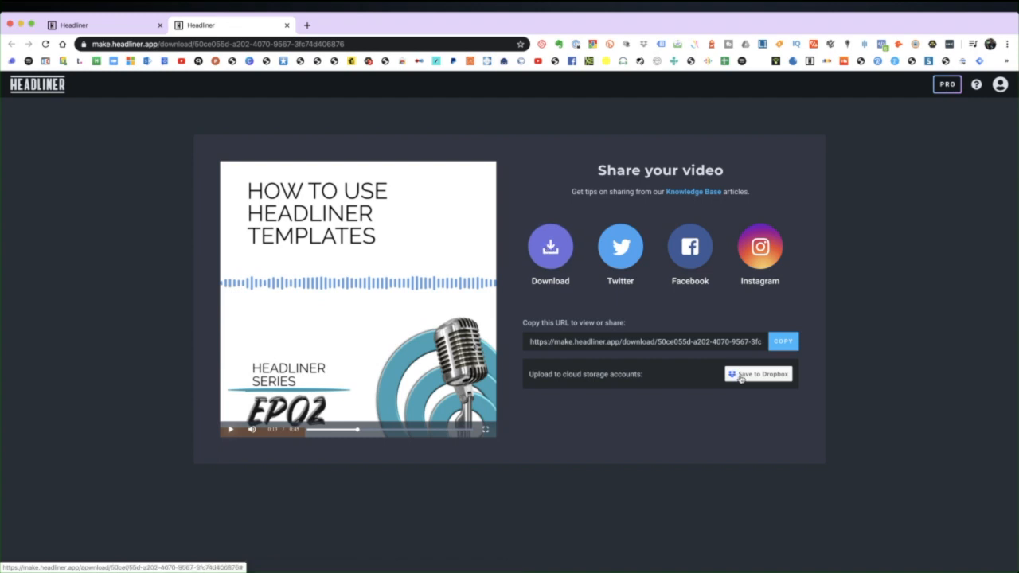